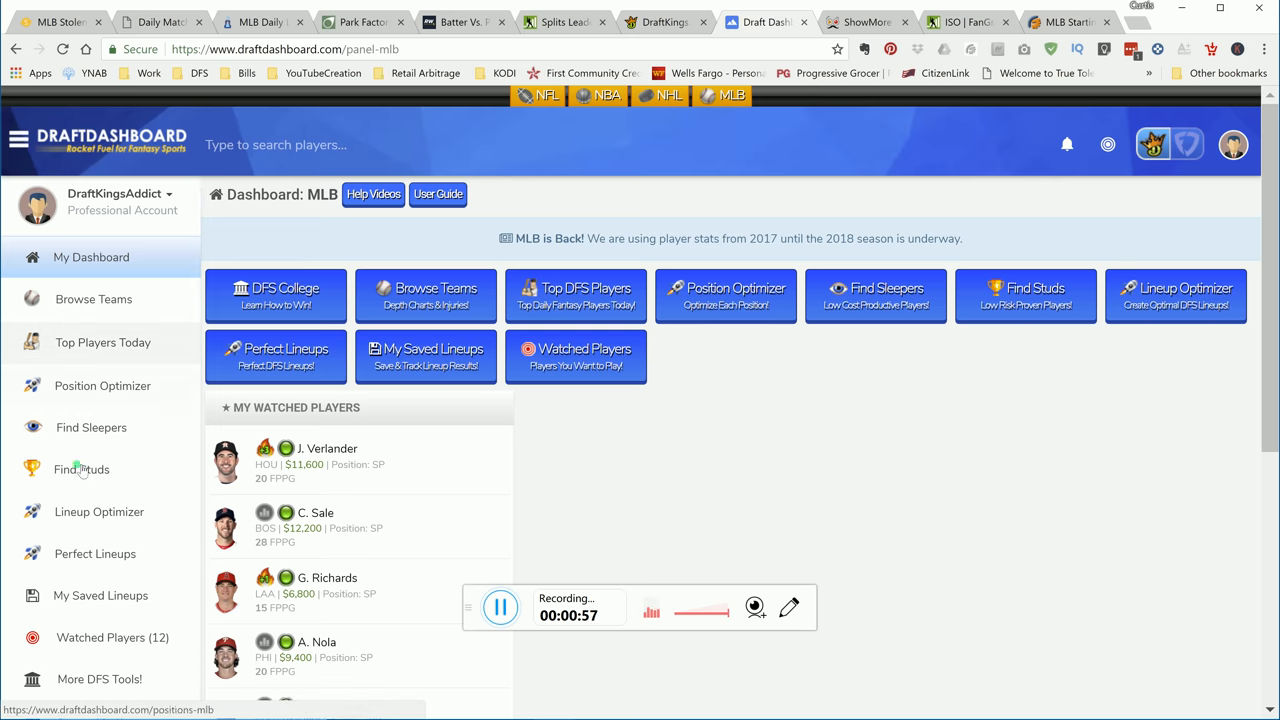
Step: Open the Position Optimizer page listing top MLB pitchers like Chris Sale and Justin Verlander
left_click(102, 385)
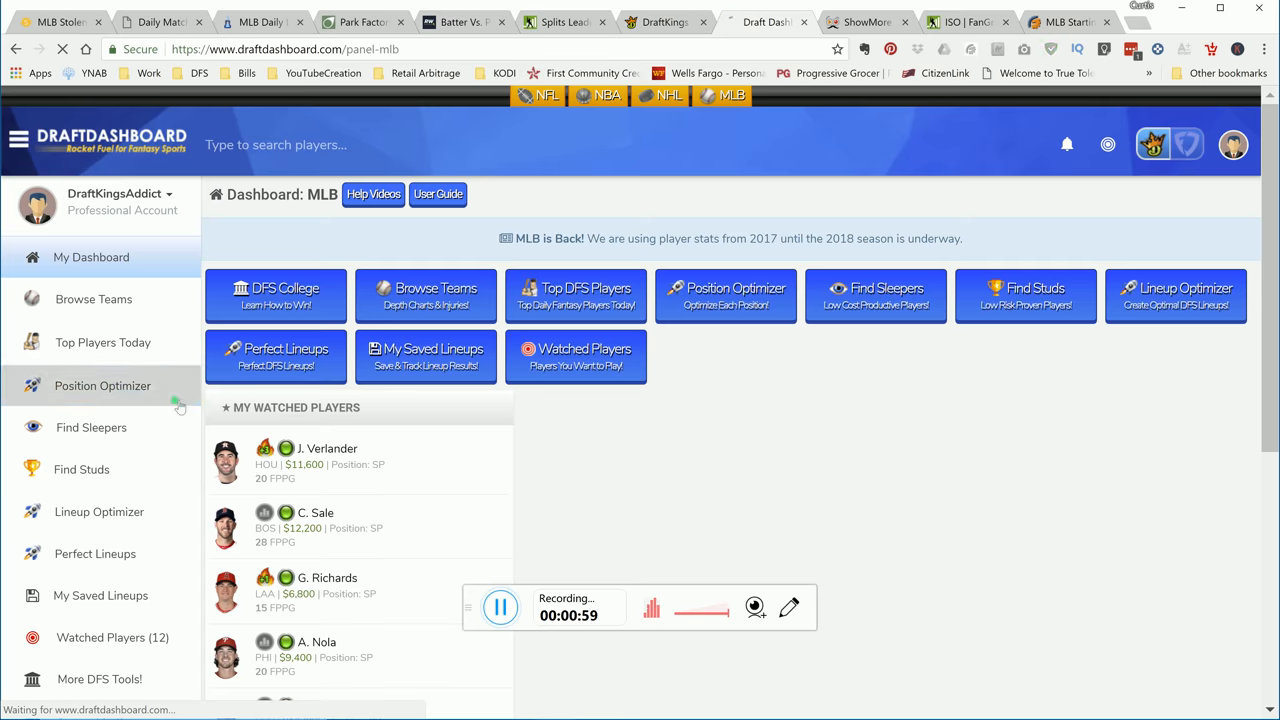
left_click(102, 385)
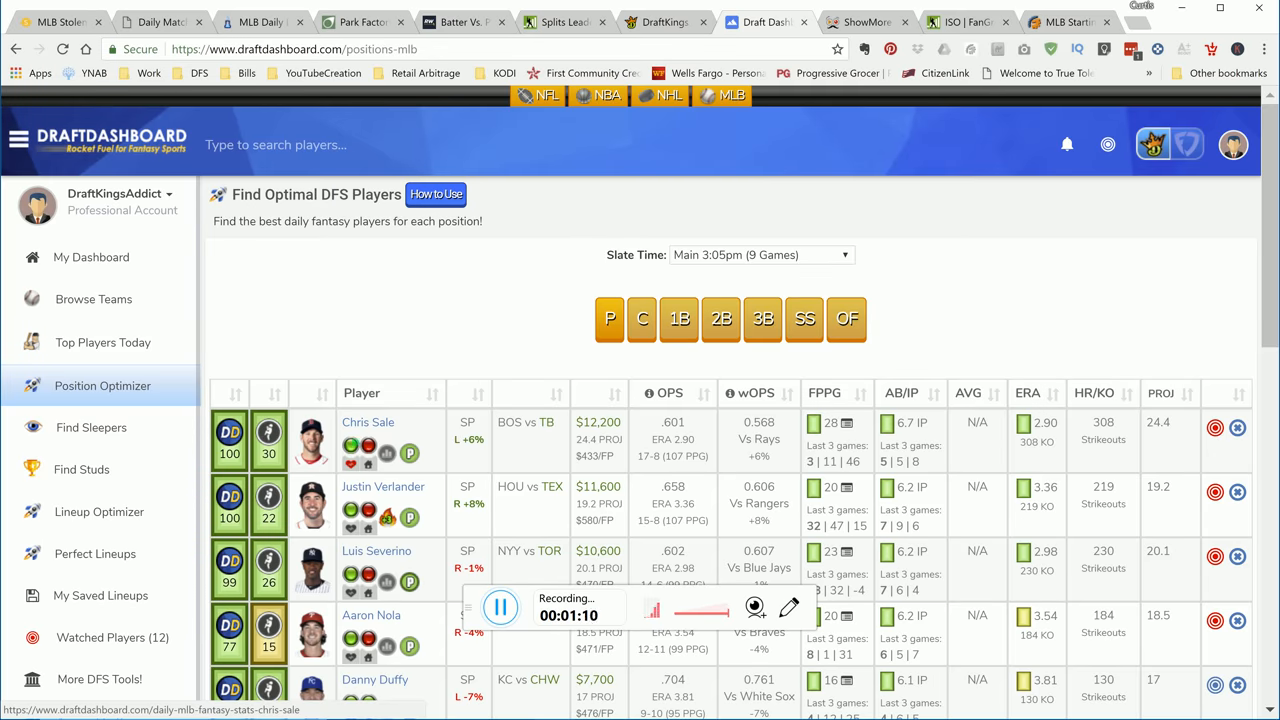
mouse_move(352, 450)
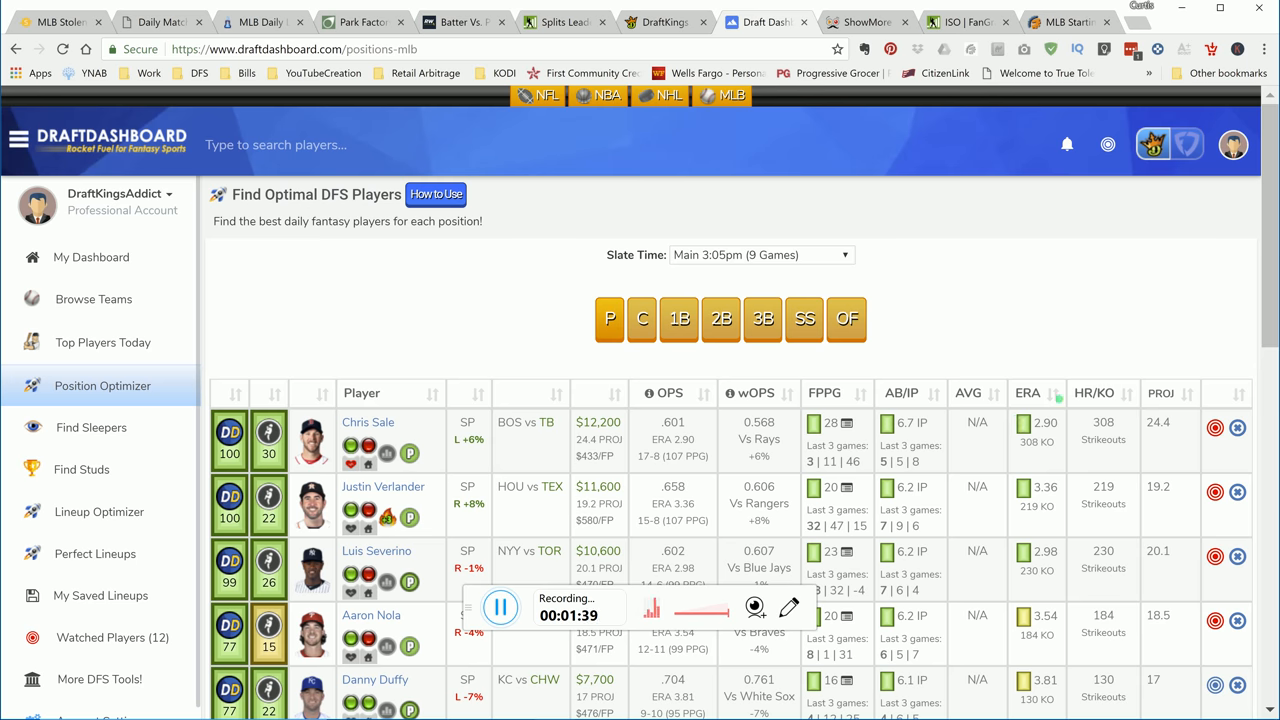
mouse_move(910, 434)
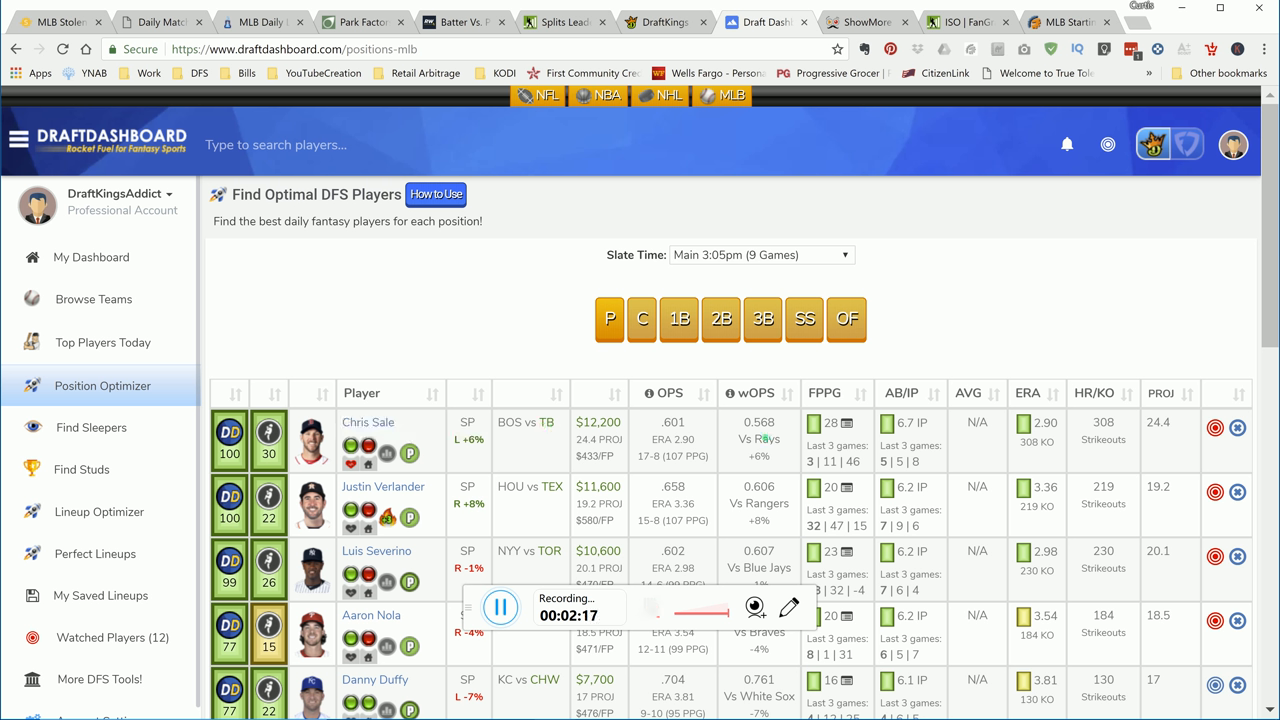
mouse_move(750, 393)
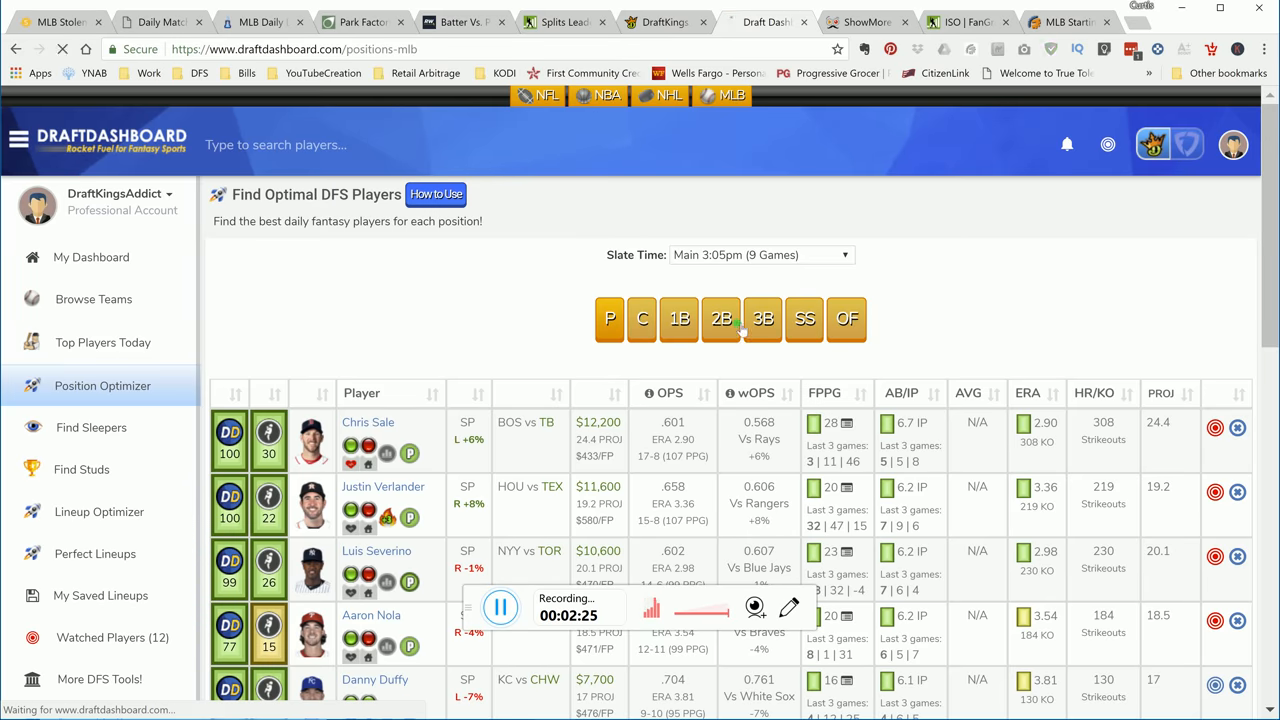
Step: Switch the optimizer from second basemen (led by Altuve) to first basemen (Abreu, Olson)
left_click(721, 318)
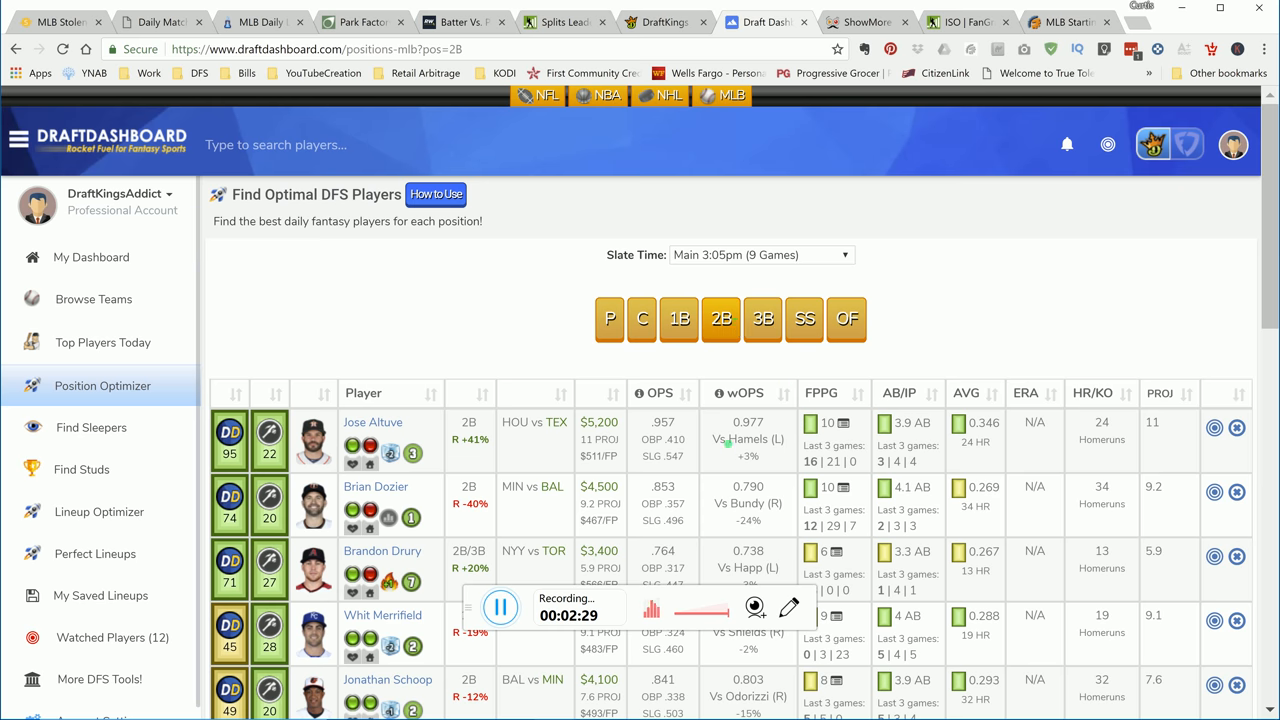
mouse_move(1005, 432)
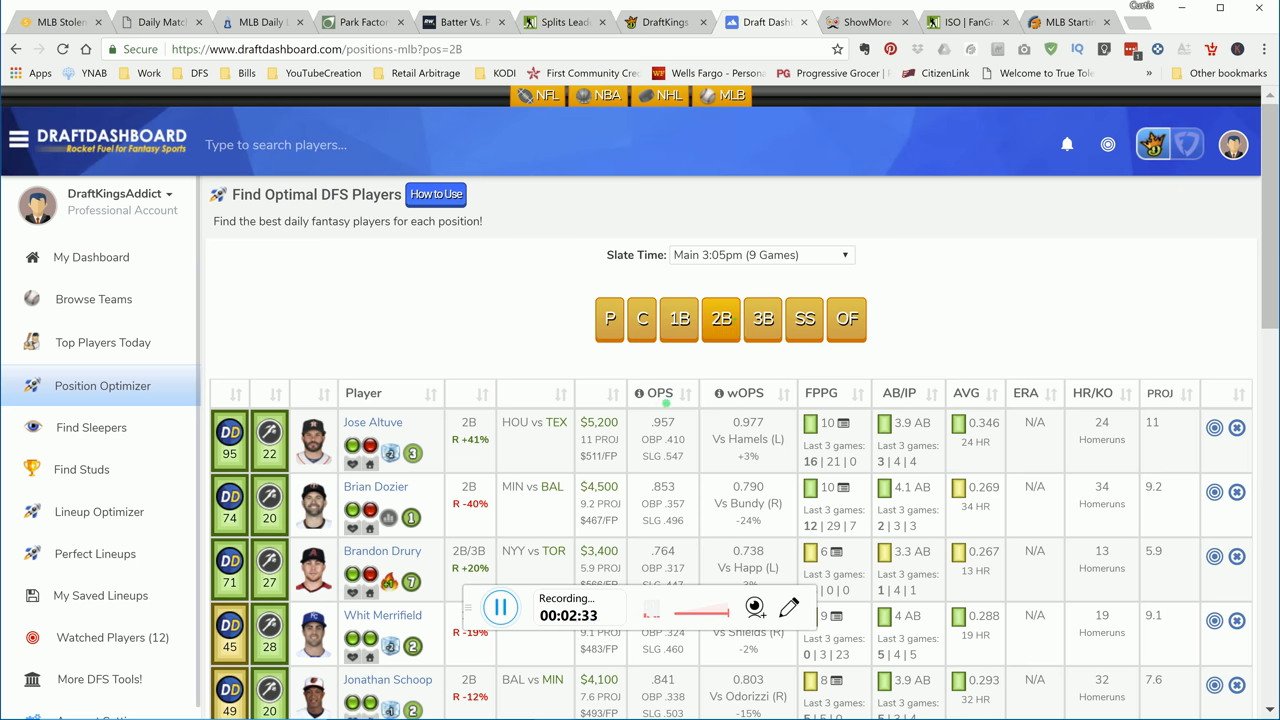
mouse_move(663, 393)
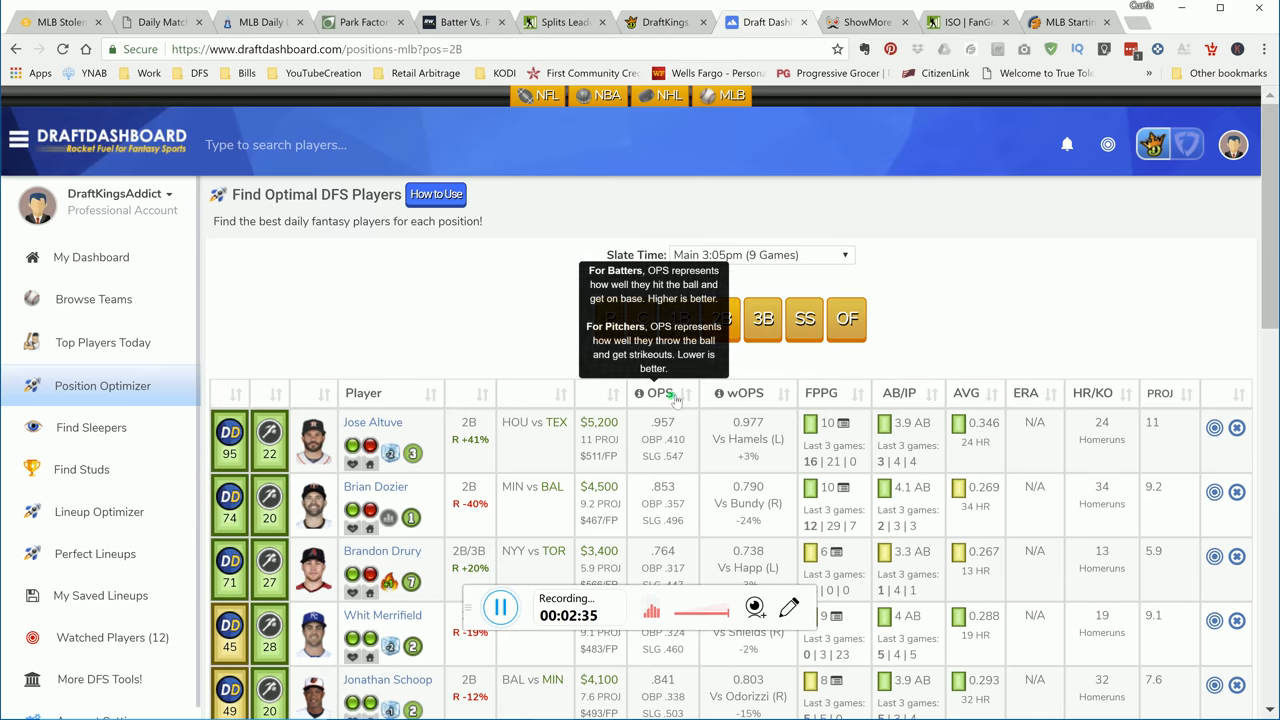
mouse_move(277, 443)
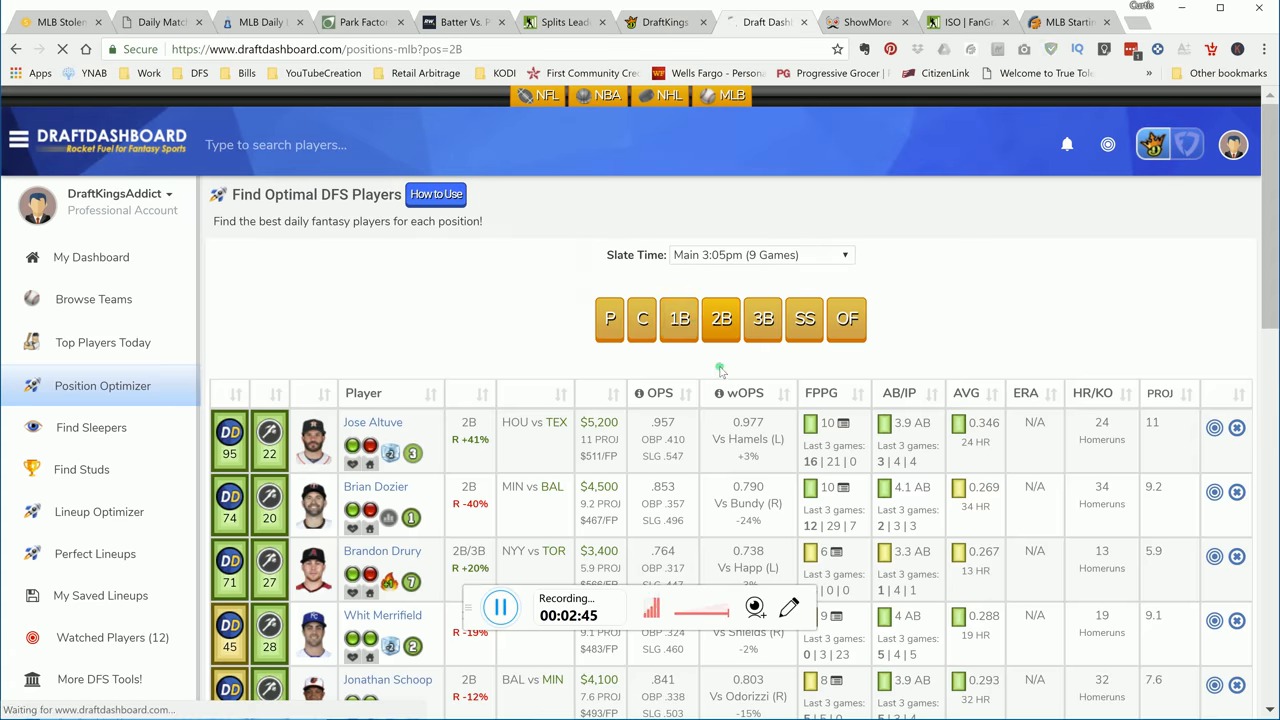
left_click(679, 318)
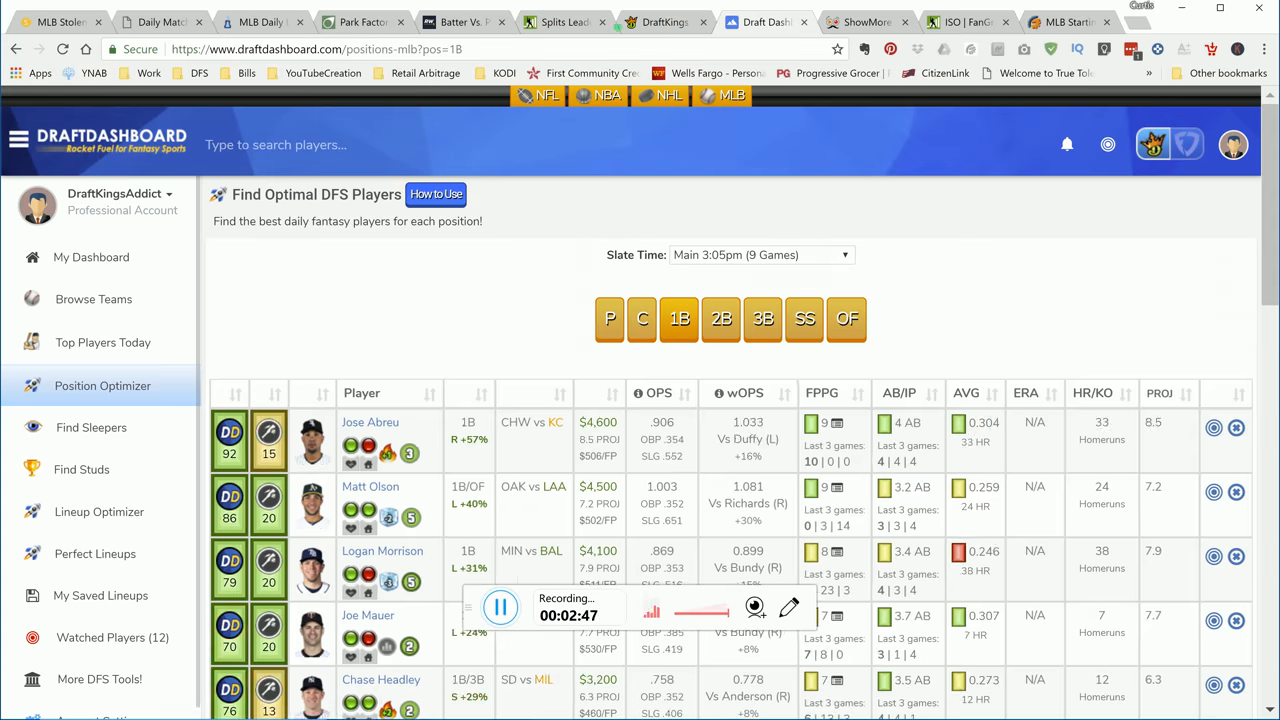
Step: Review Chris Sale's player stats popup on the DraftKings lineup page
left_click(663, 22)
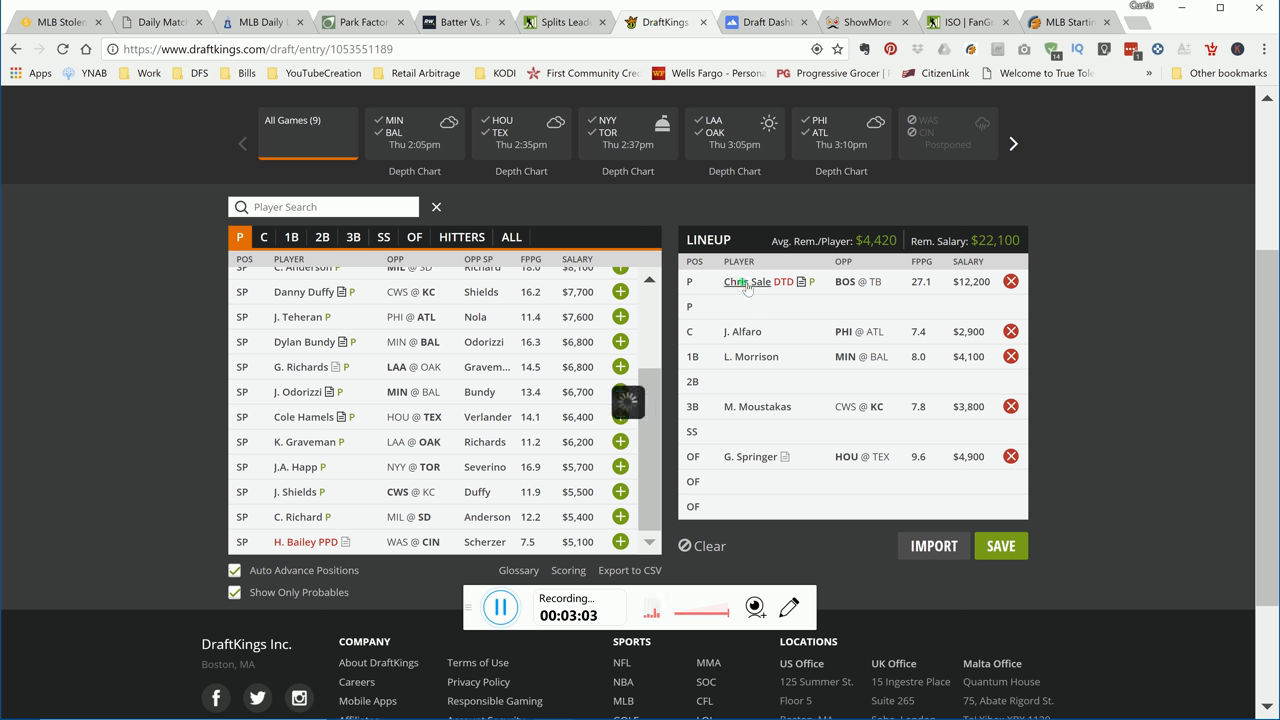
left_click(745, 281)
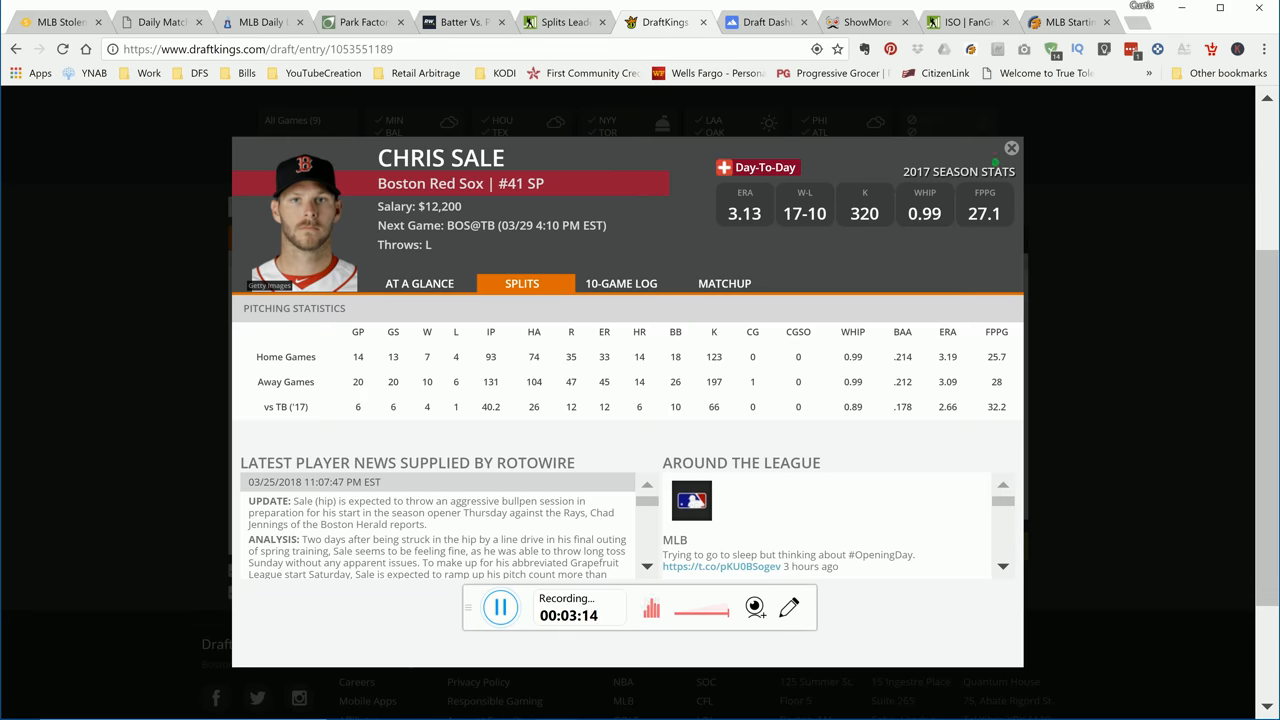
left_click(1011, 148)
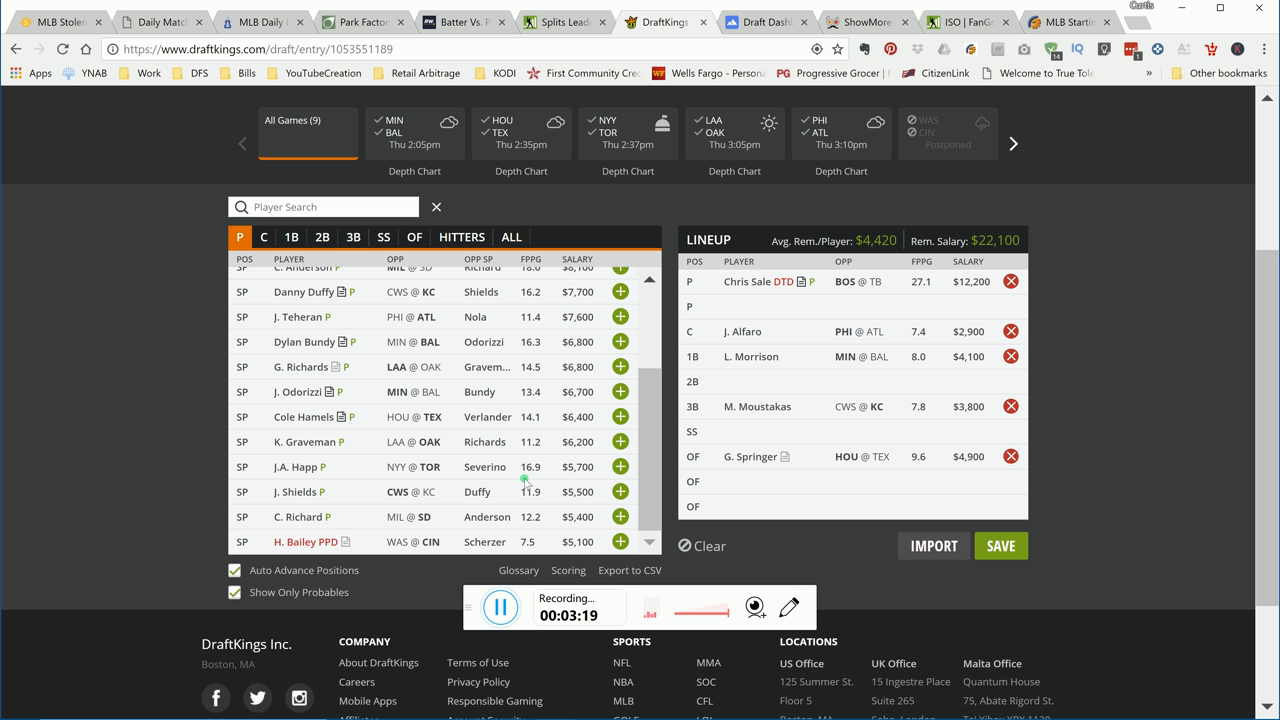
mouse_move(757, 321)
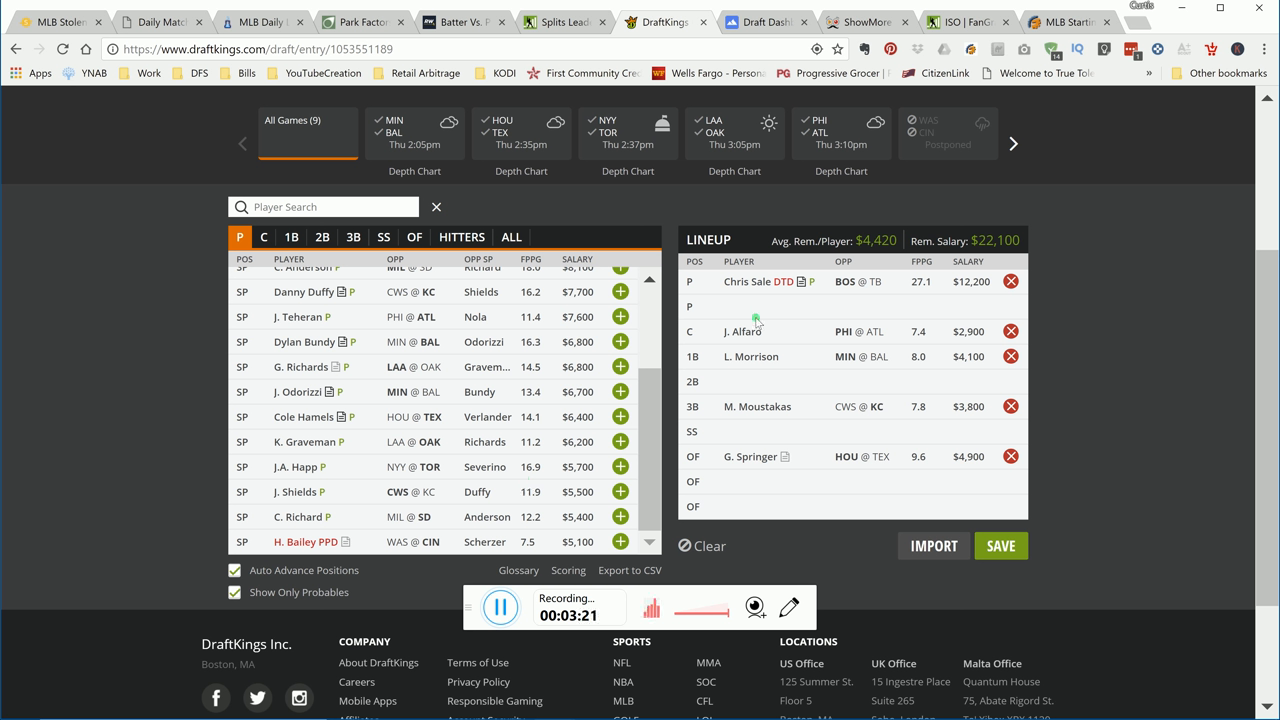
left_click(733, 331)
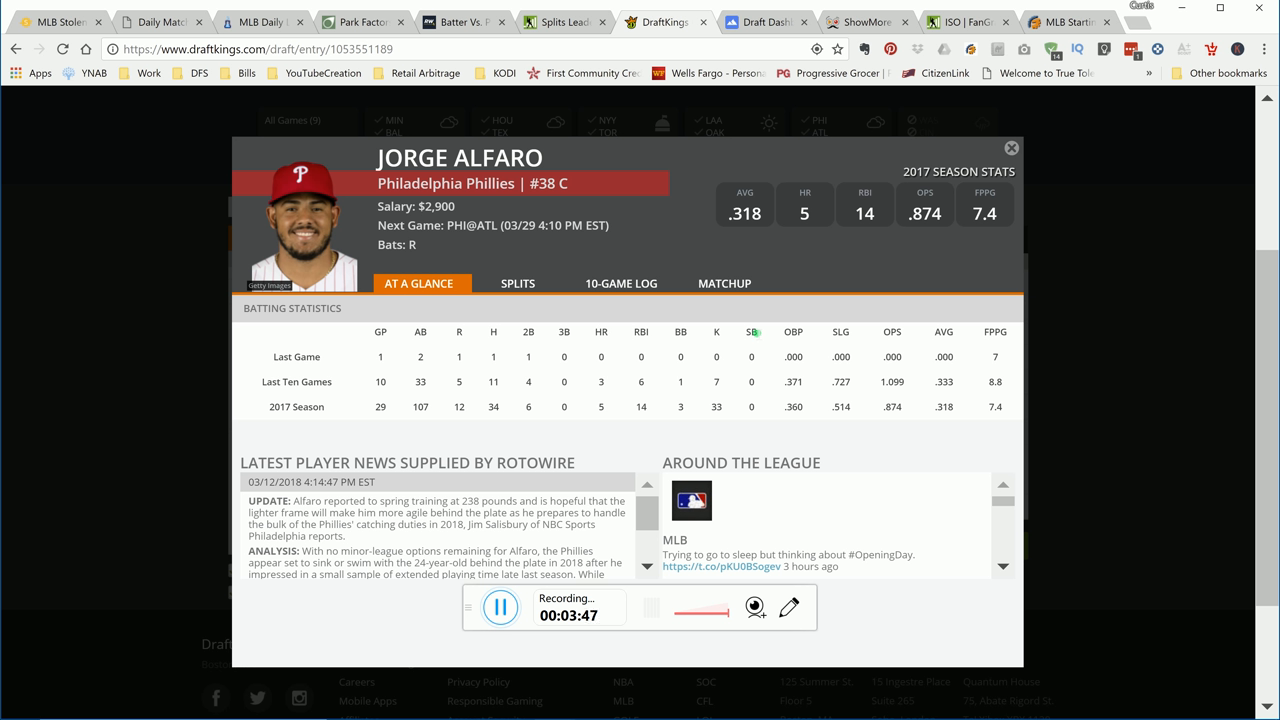
mouse_move(691, 313)
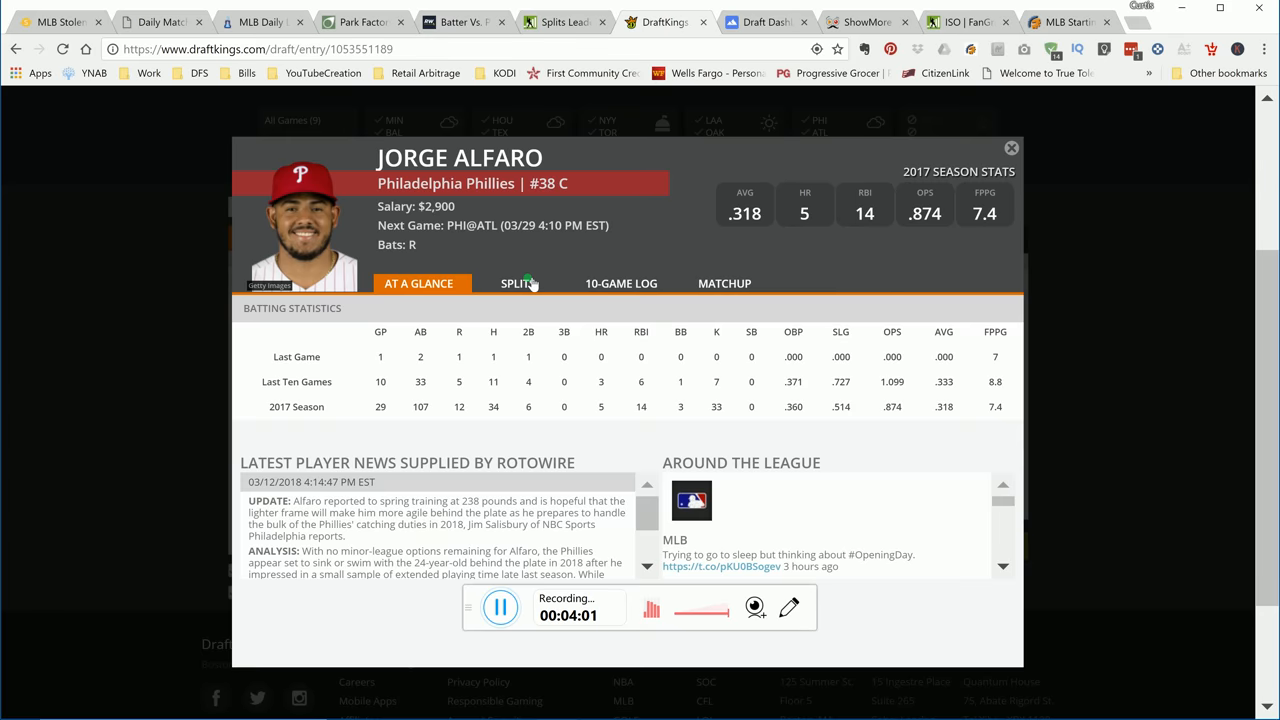
left_click(521, 283)
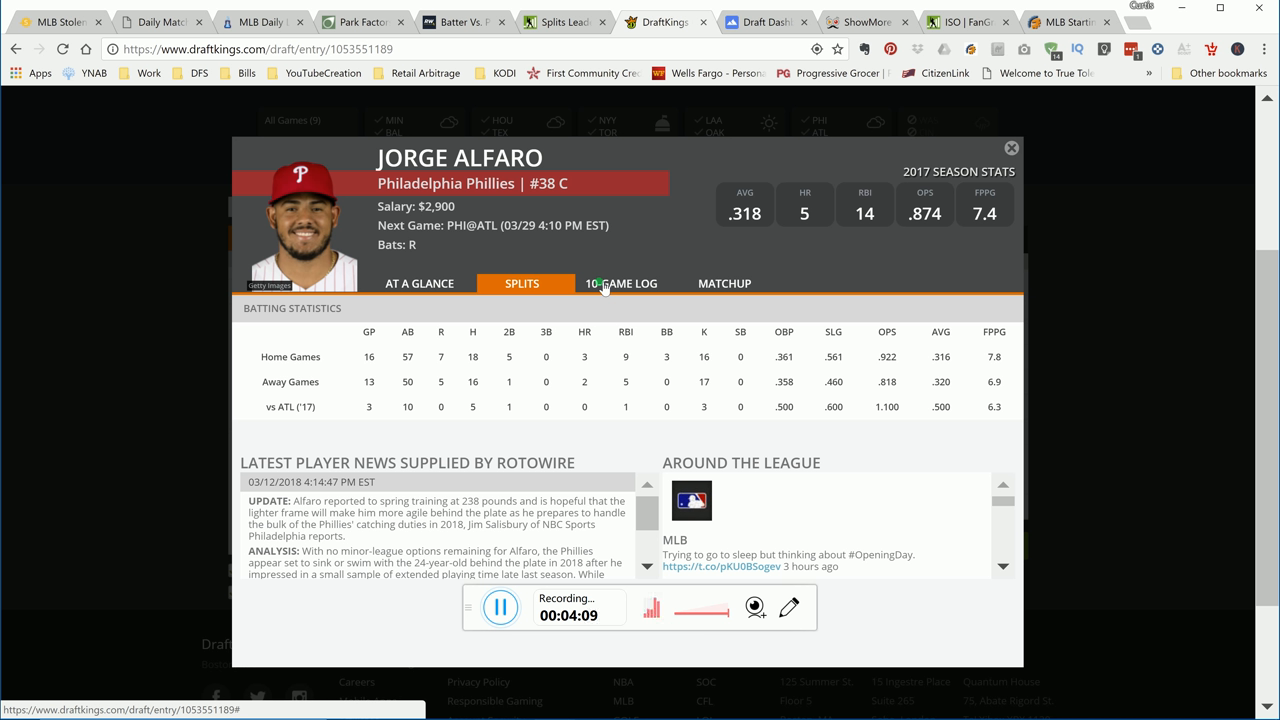
left_click(625, 283)
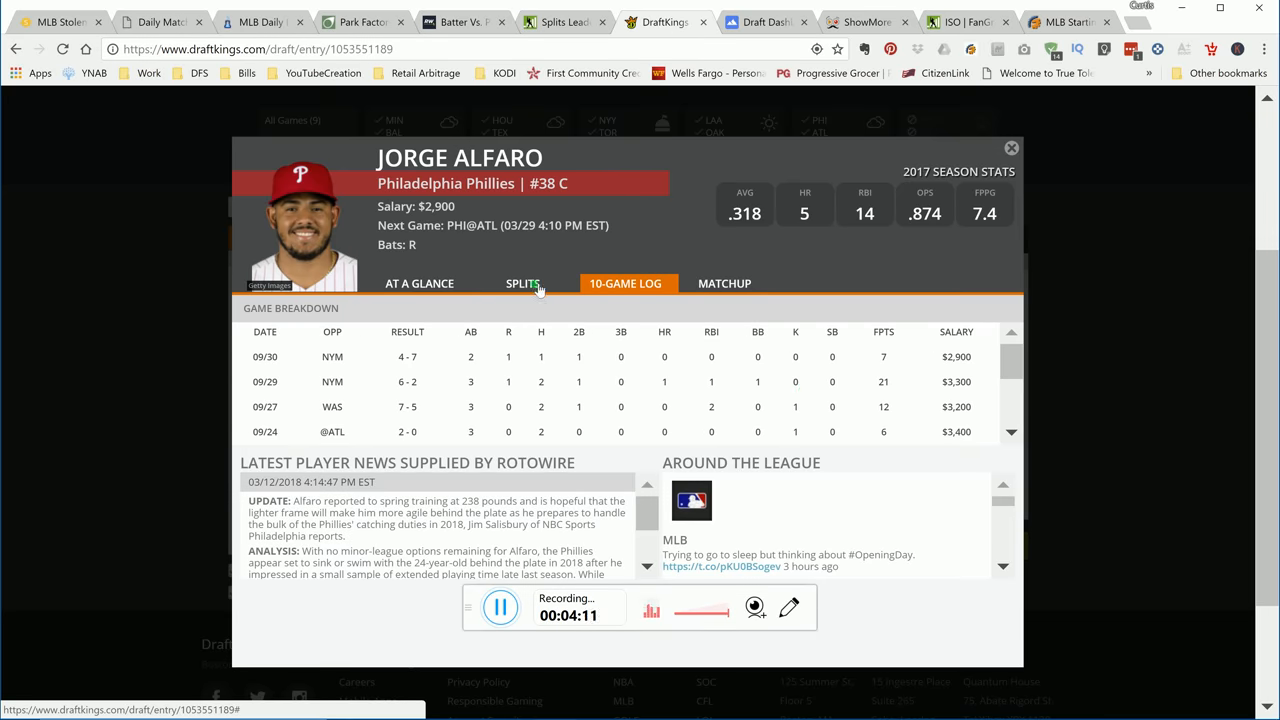
mouse_move(893, 390)
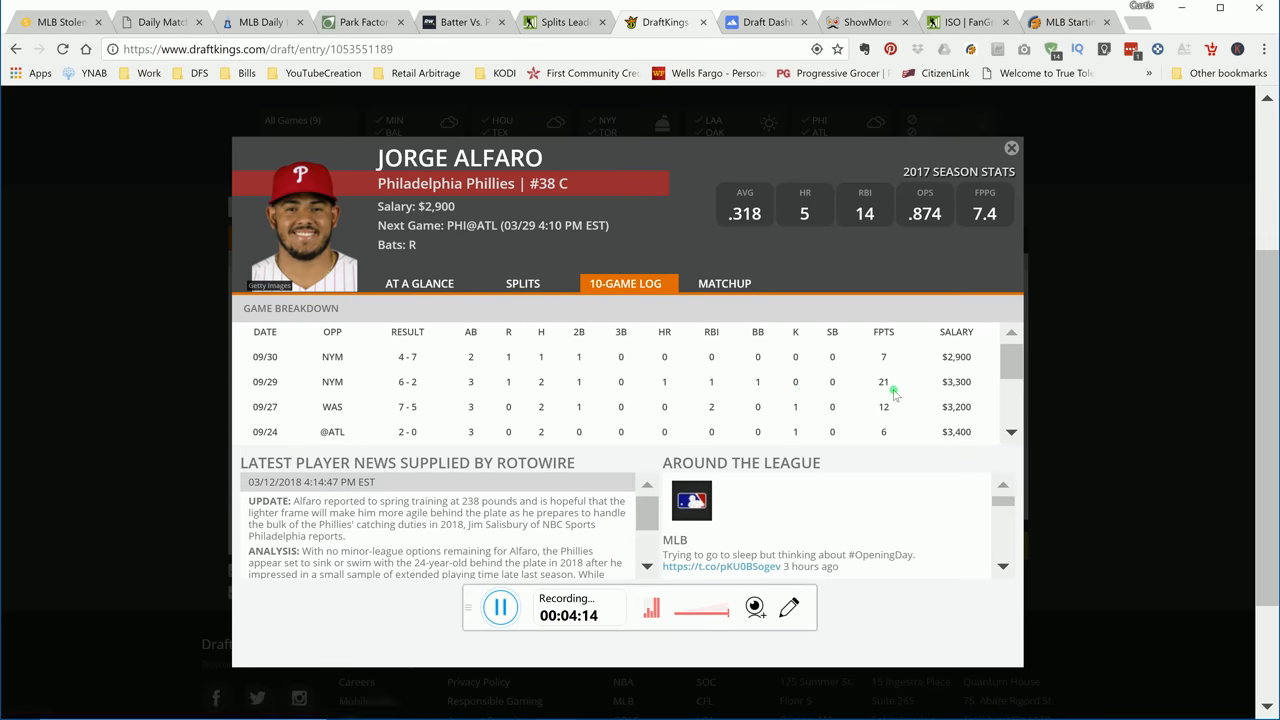
scroll("down", 3)
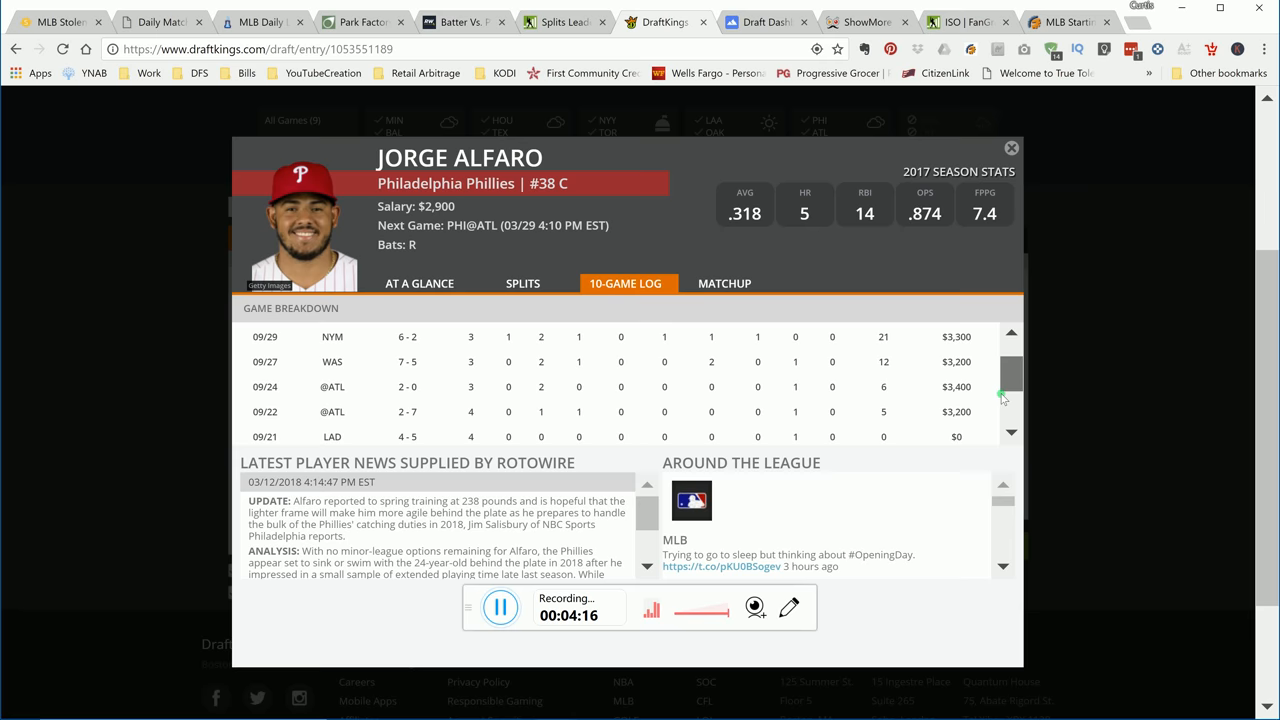
scroll("down", 3)
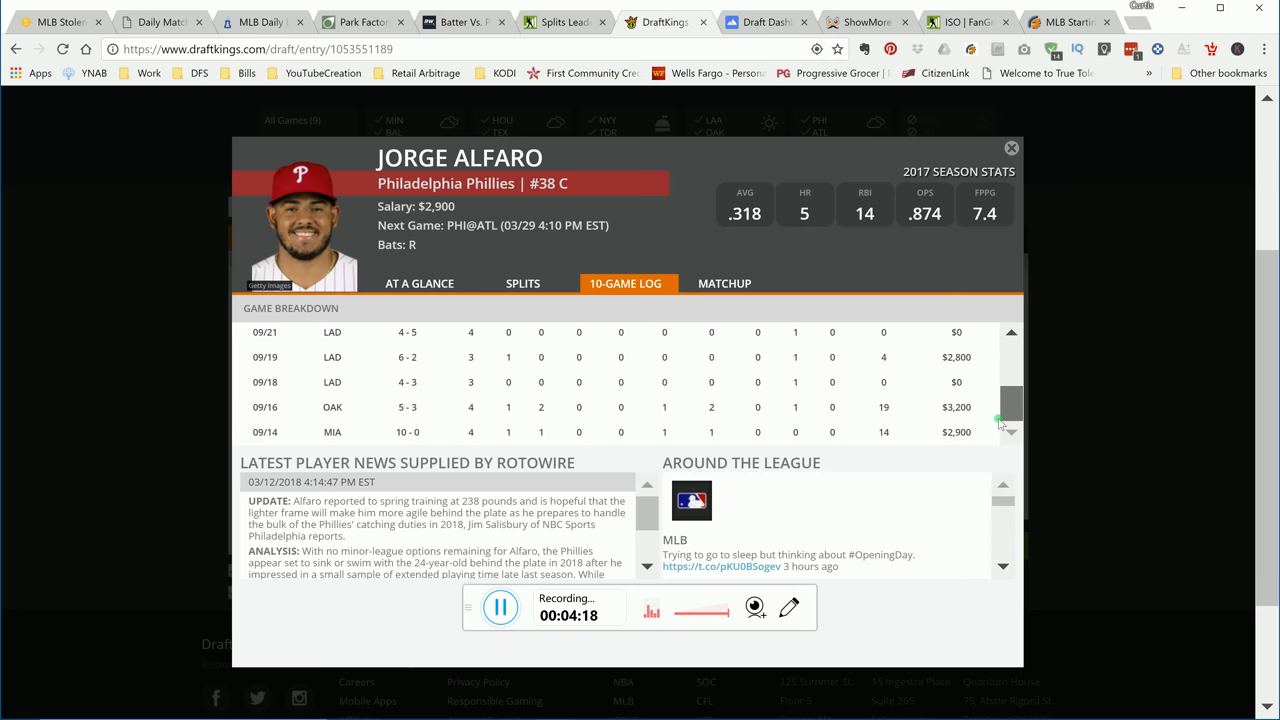
scroll("up", 3)
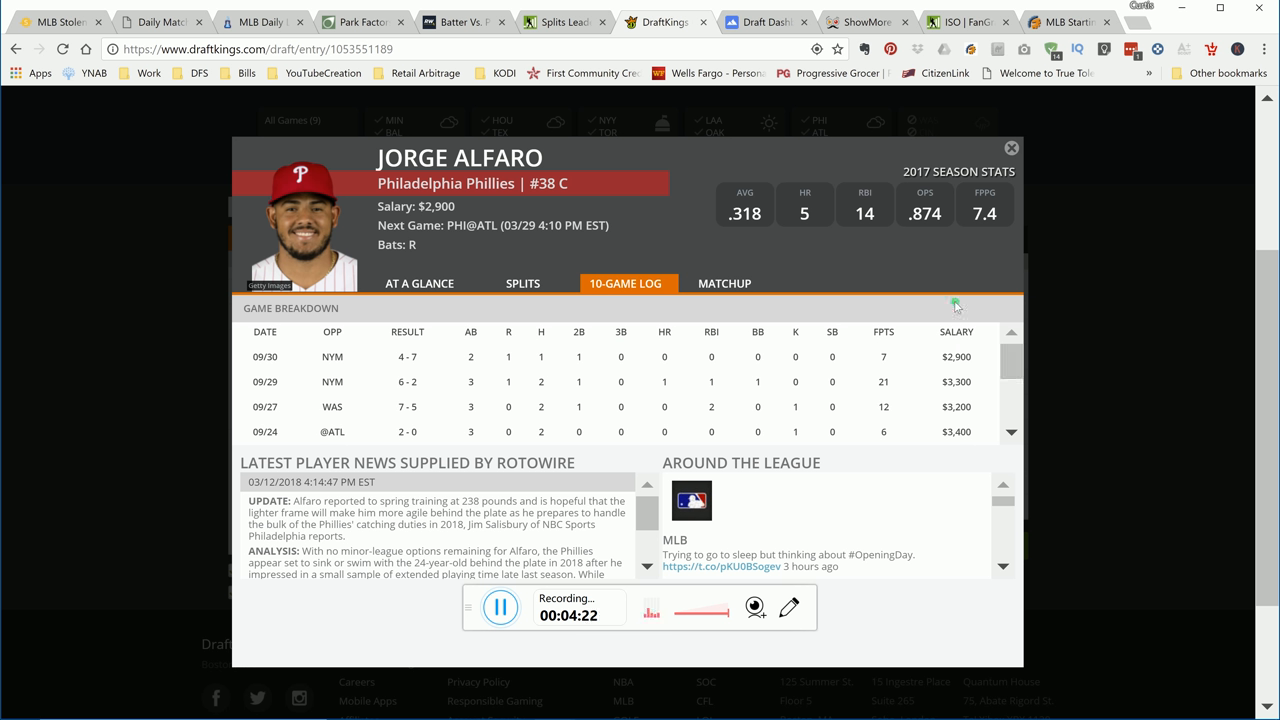
left_click(1011, 148)
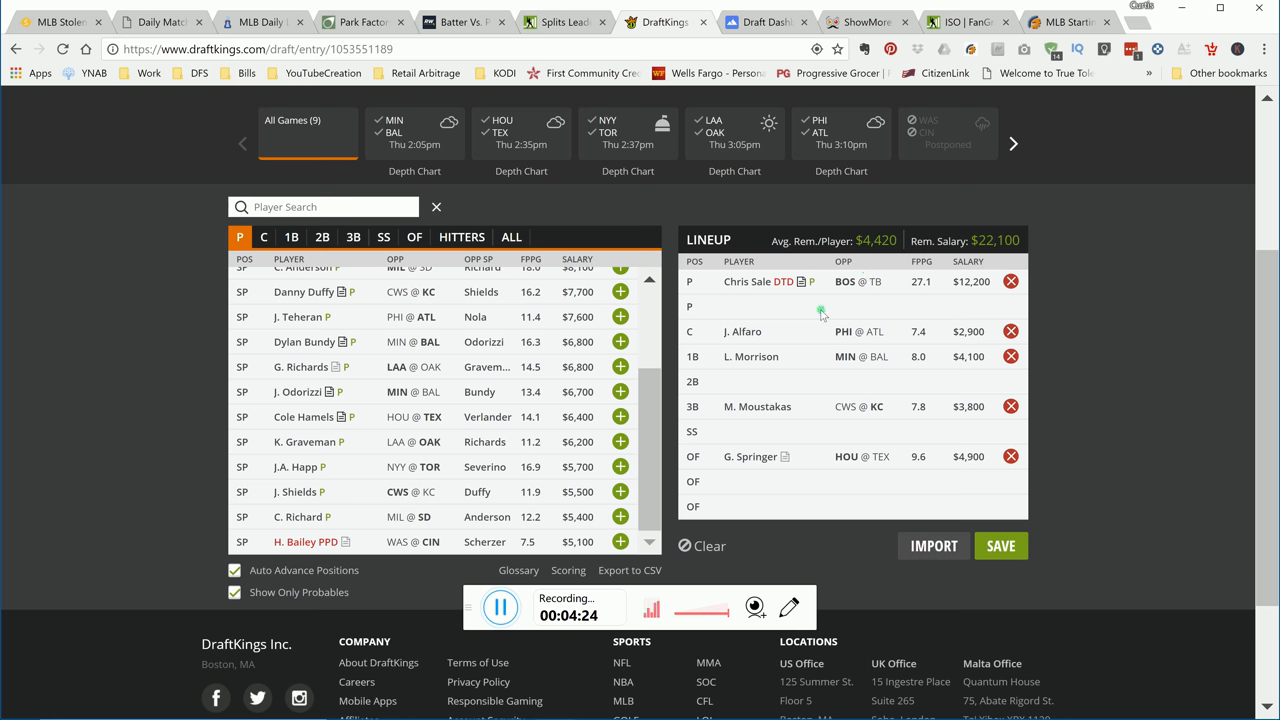
mouse_move(751, 356)
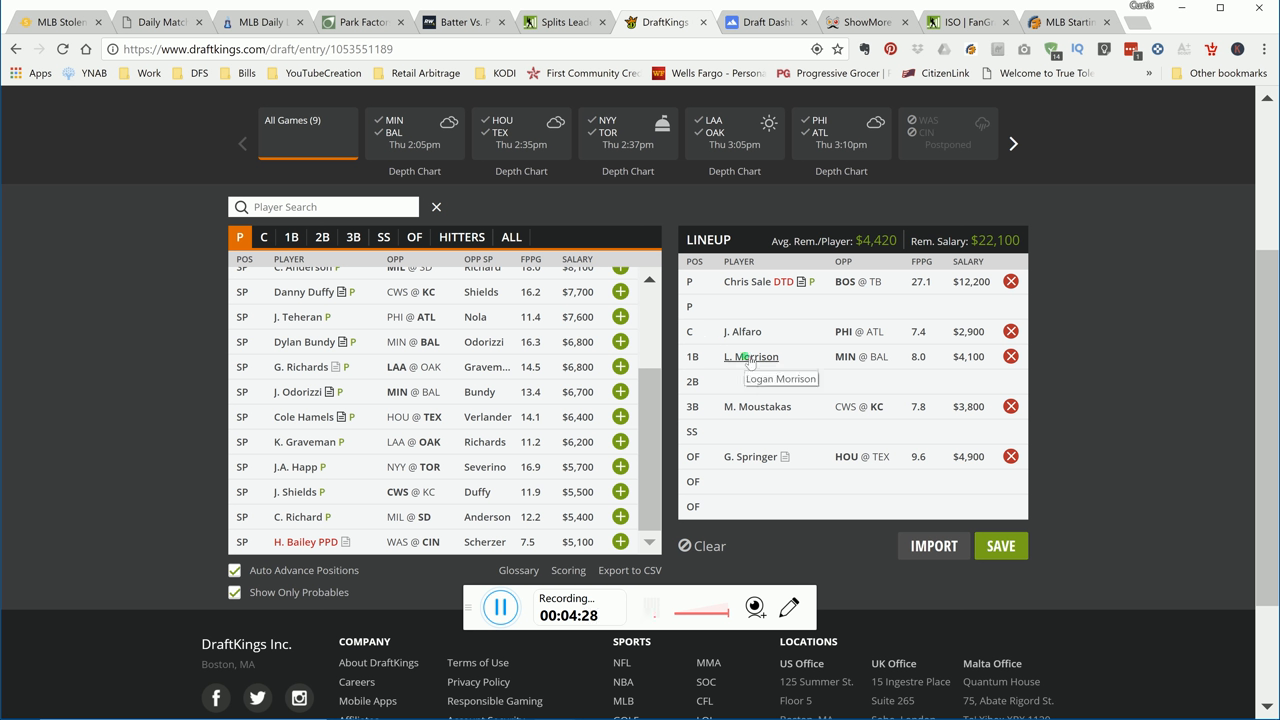
Step: Review Logan Morrison's home, away and vs BAL splits and 10-game log, then close his card
left_click(751, 356)
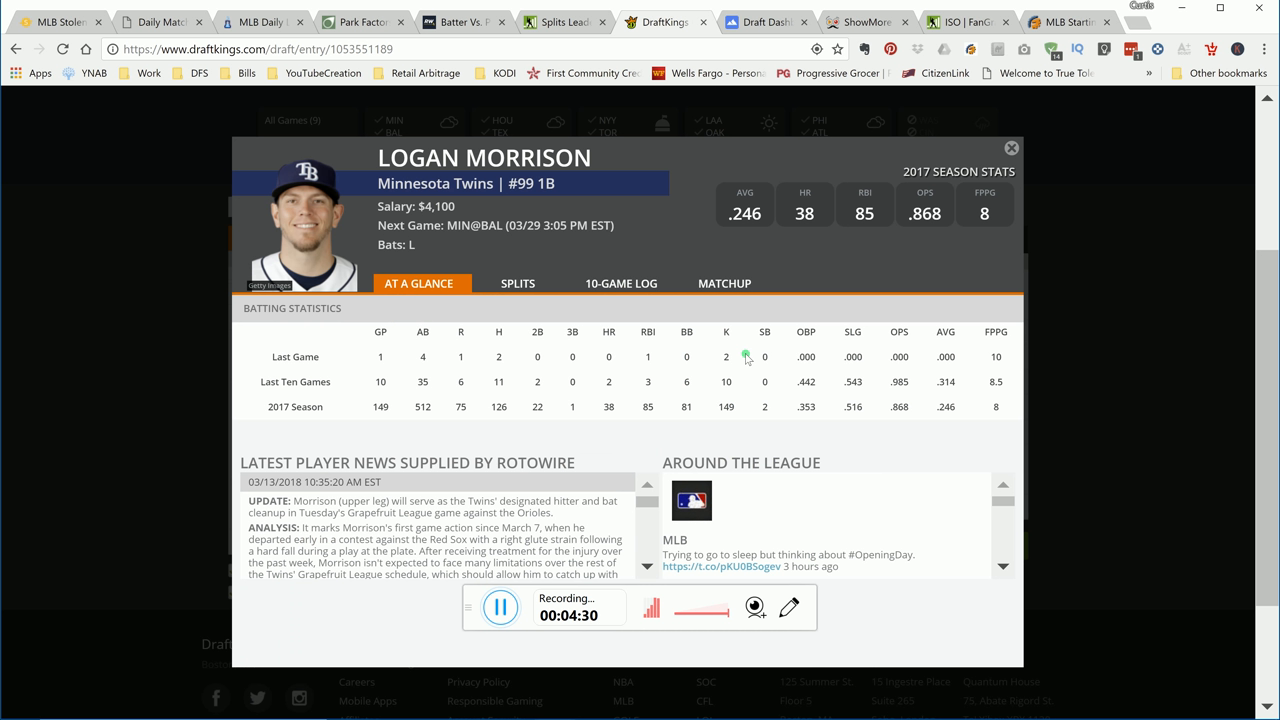
mouse_move(555, 293)
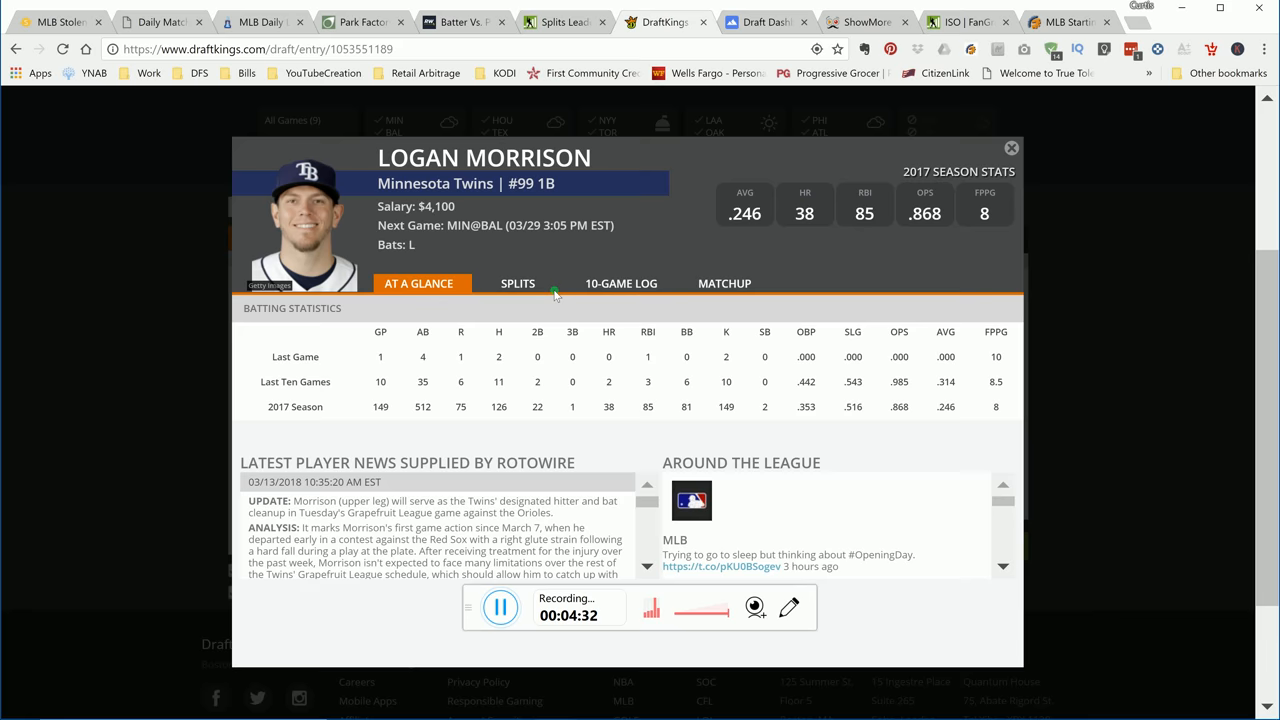
left_click(521, 283)
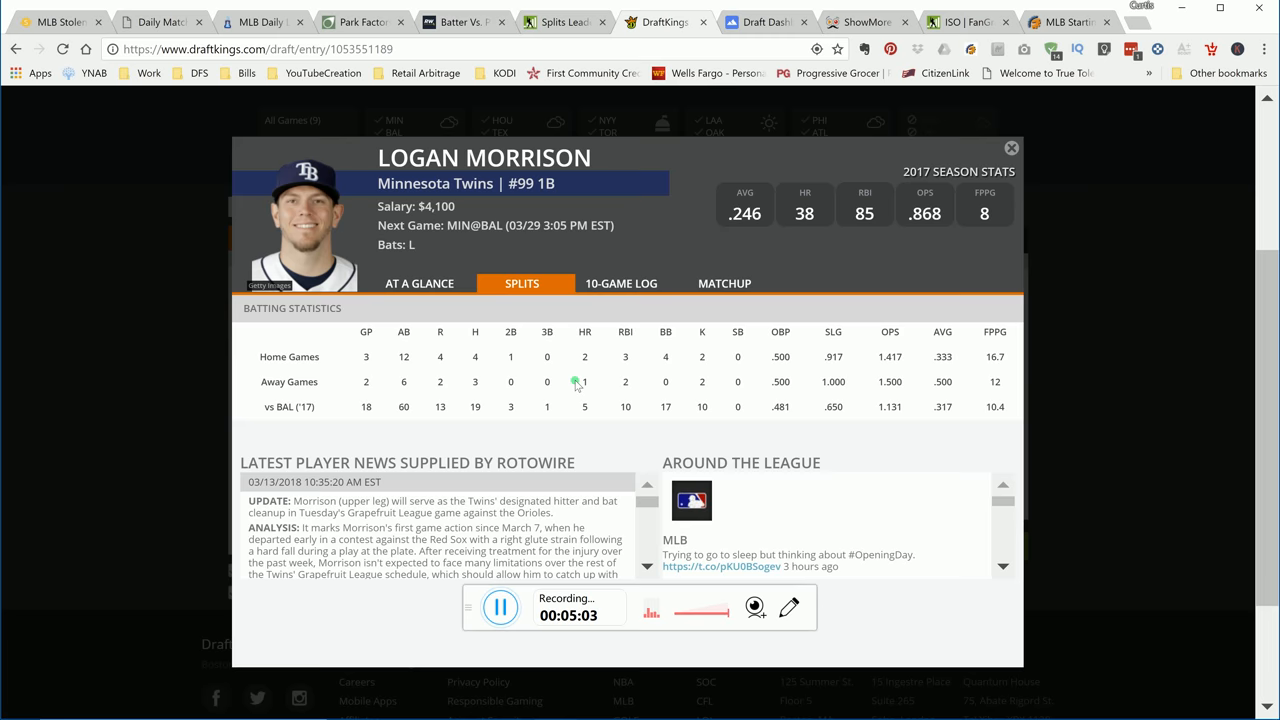
left_click(621, 283)
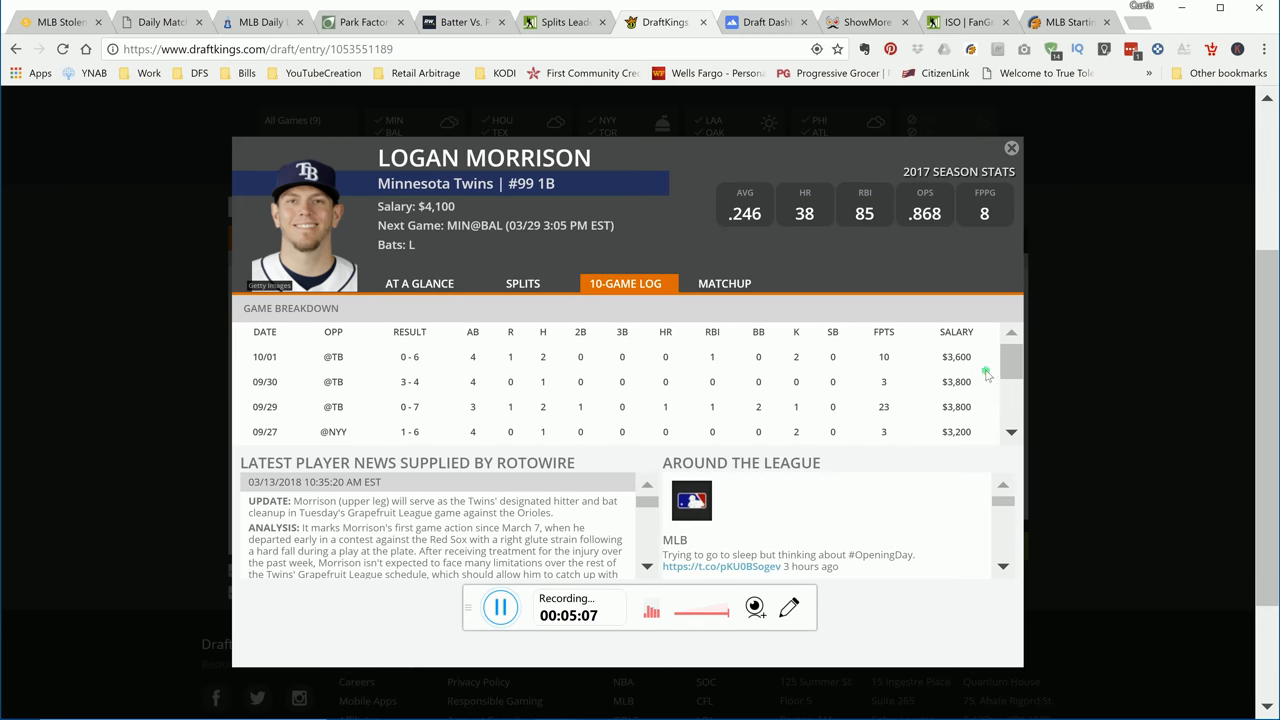
scroll("down", 3)
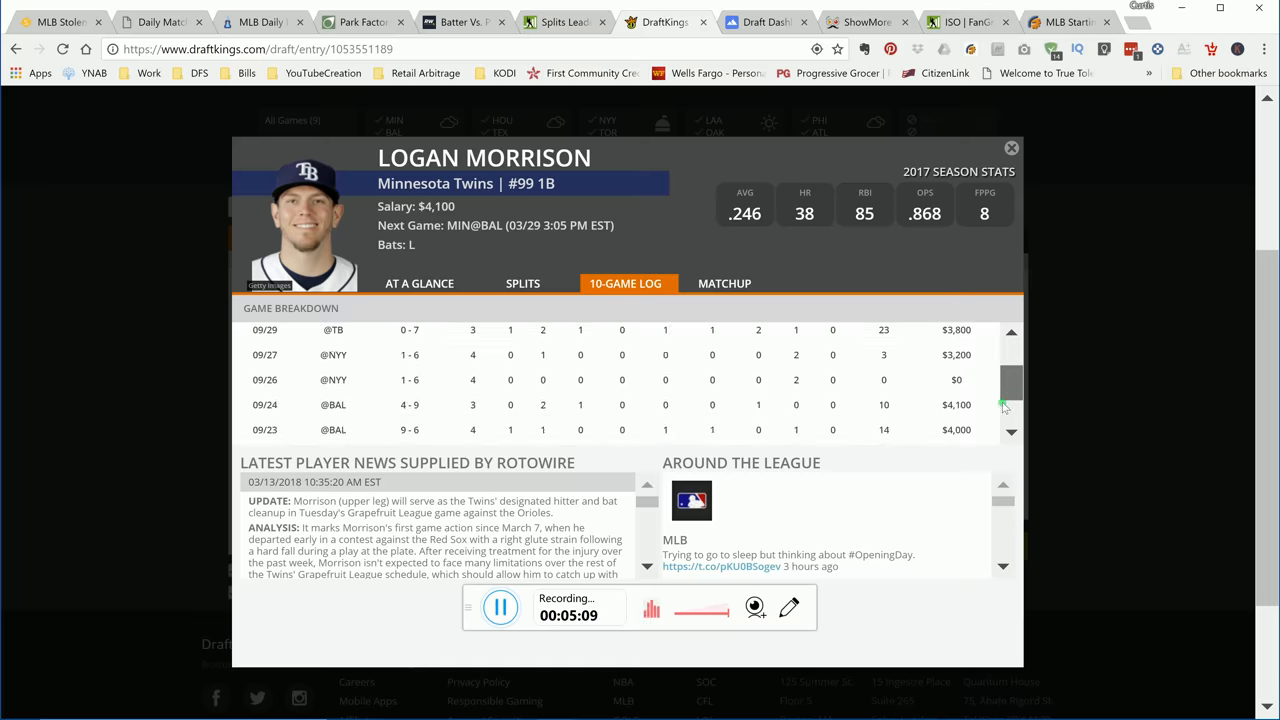
left_click(1011, 432)
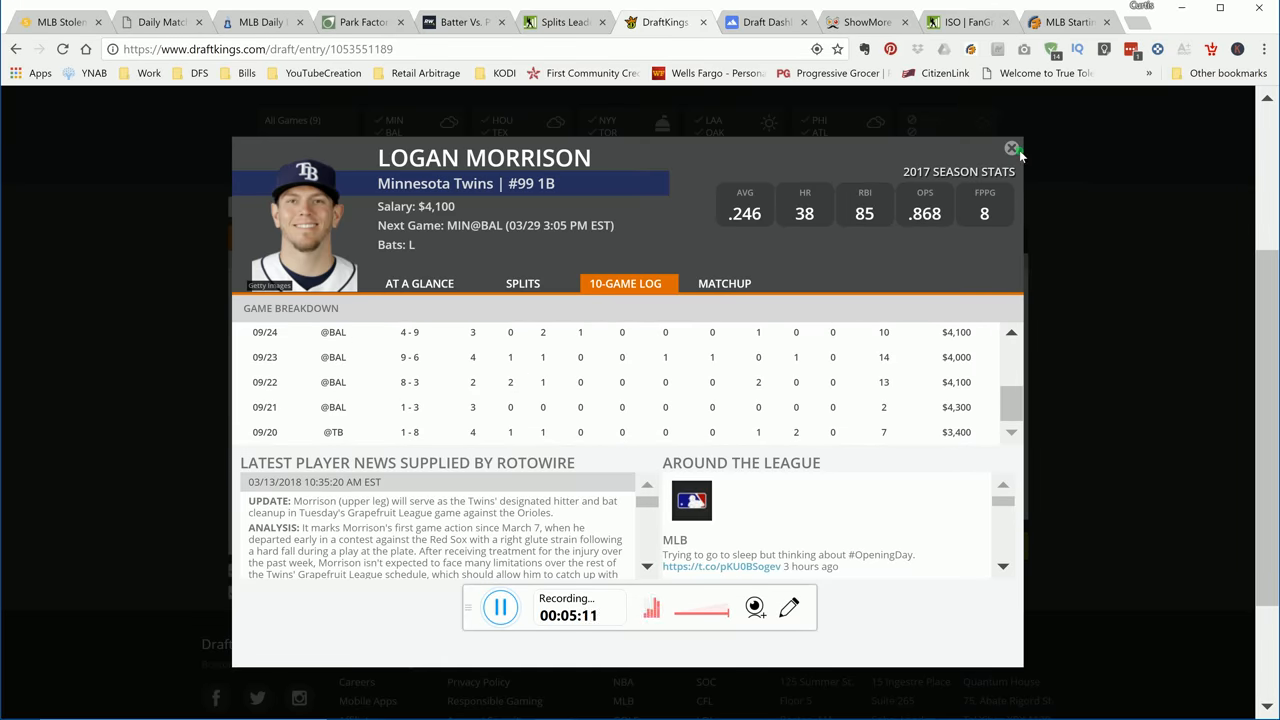
left_click(1011, 148)
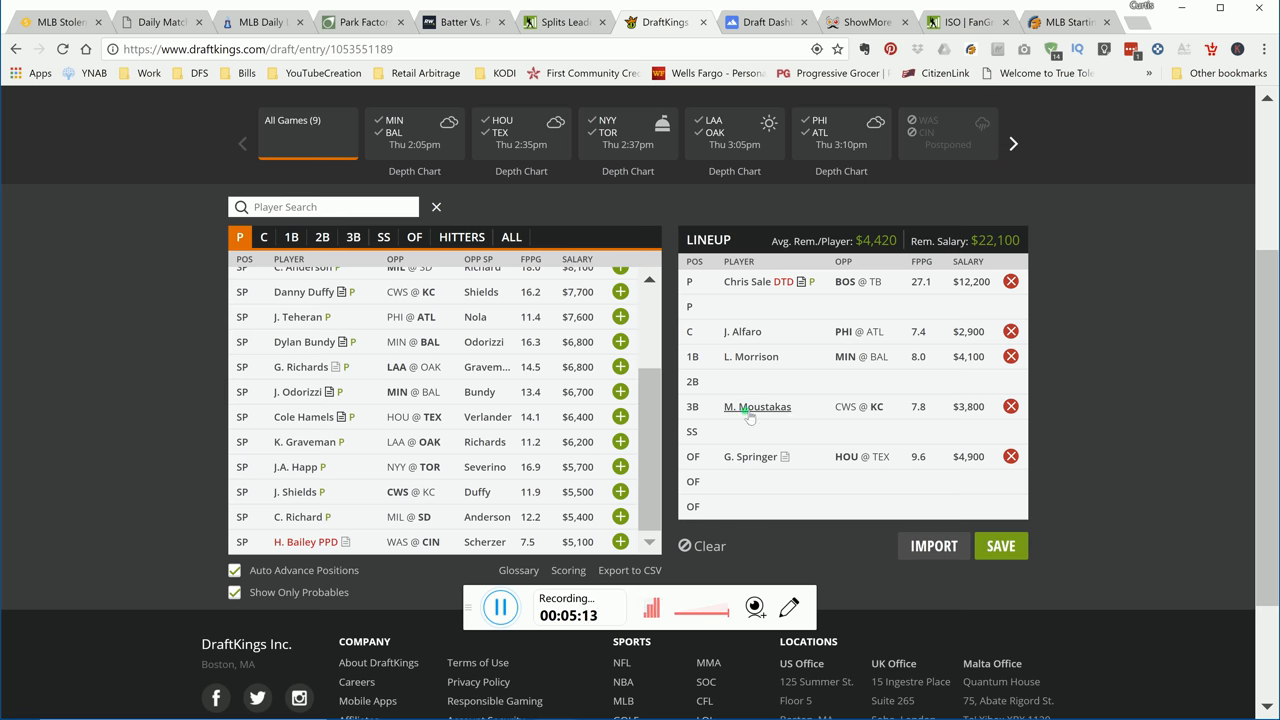
Step: Compare Mike Moustakas's home, away and vs CWS splits against his 10-game log
left_click(757, 406)
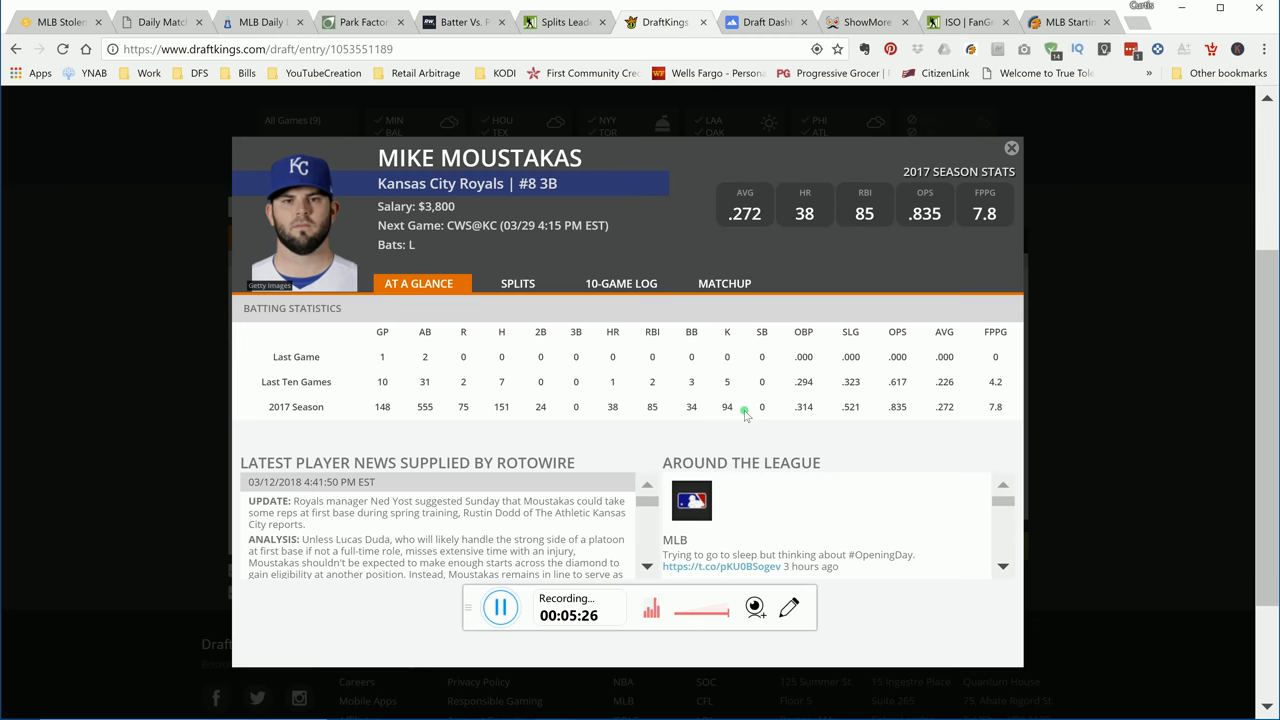
left_click(518, 283)
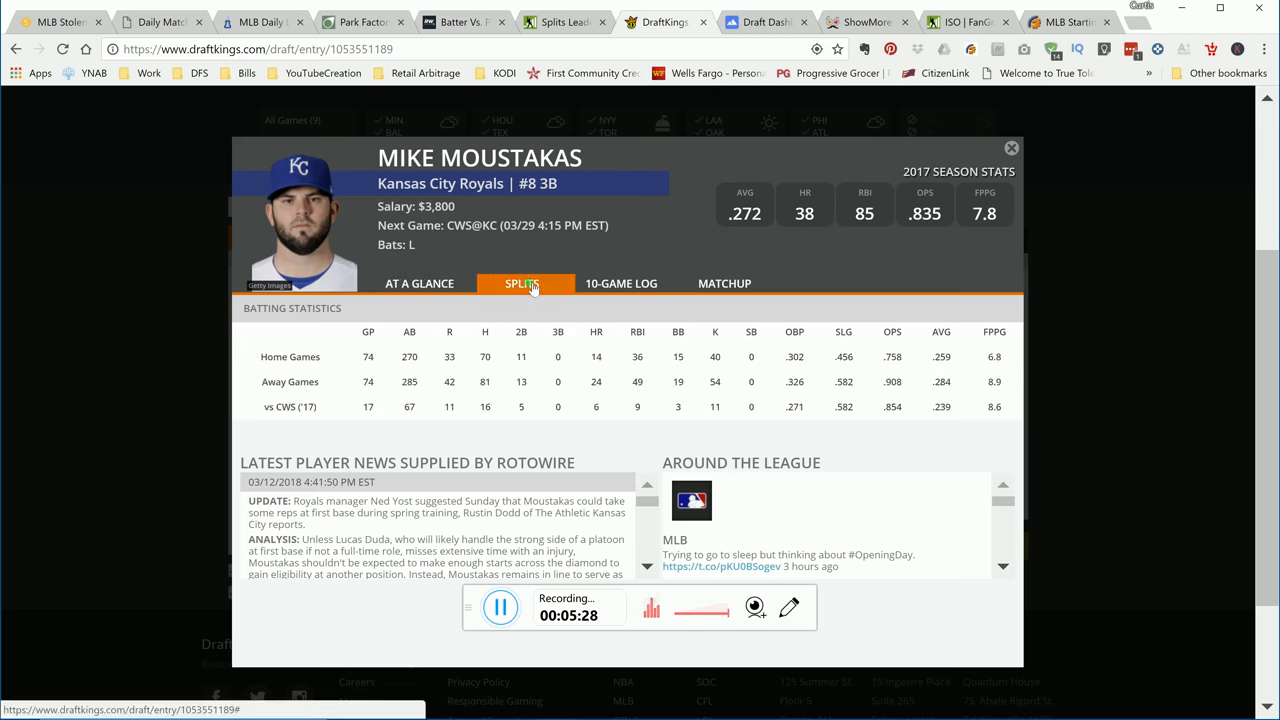
mouse_move(615, 283)
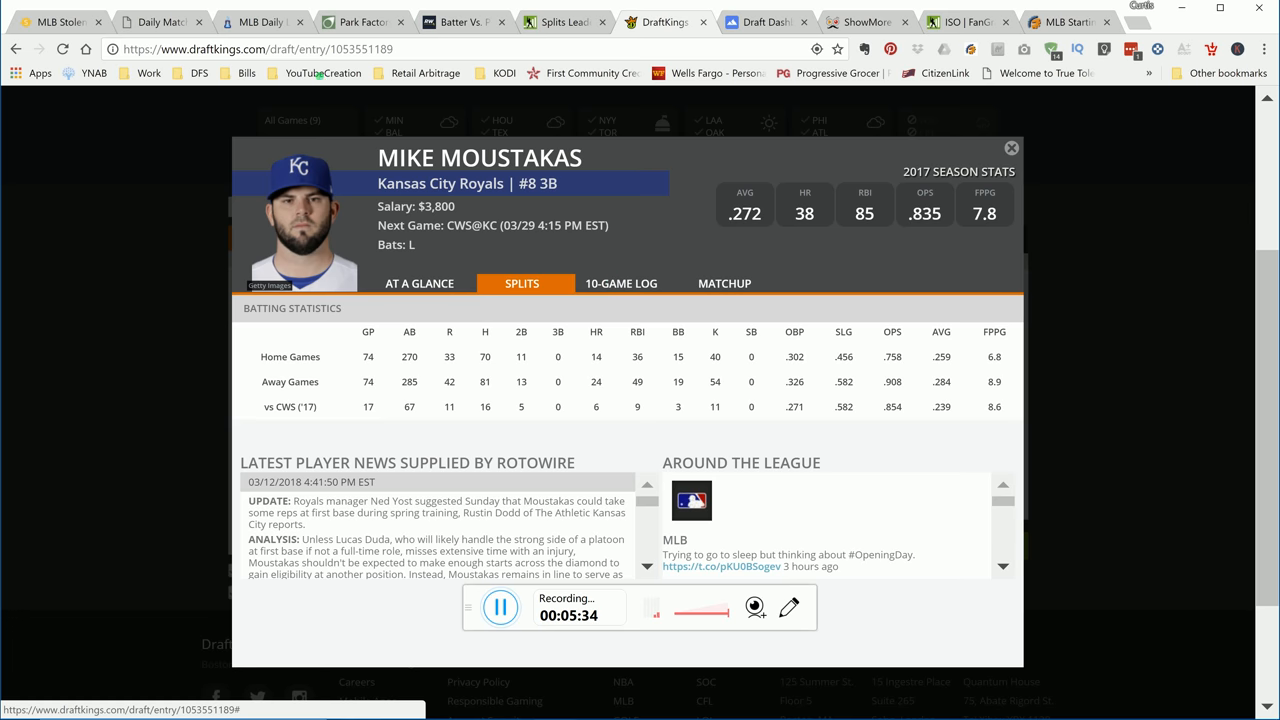
left_click(625, 283)
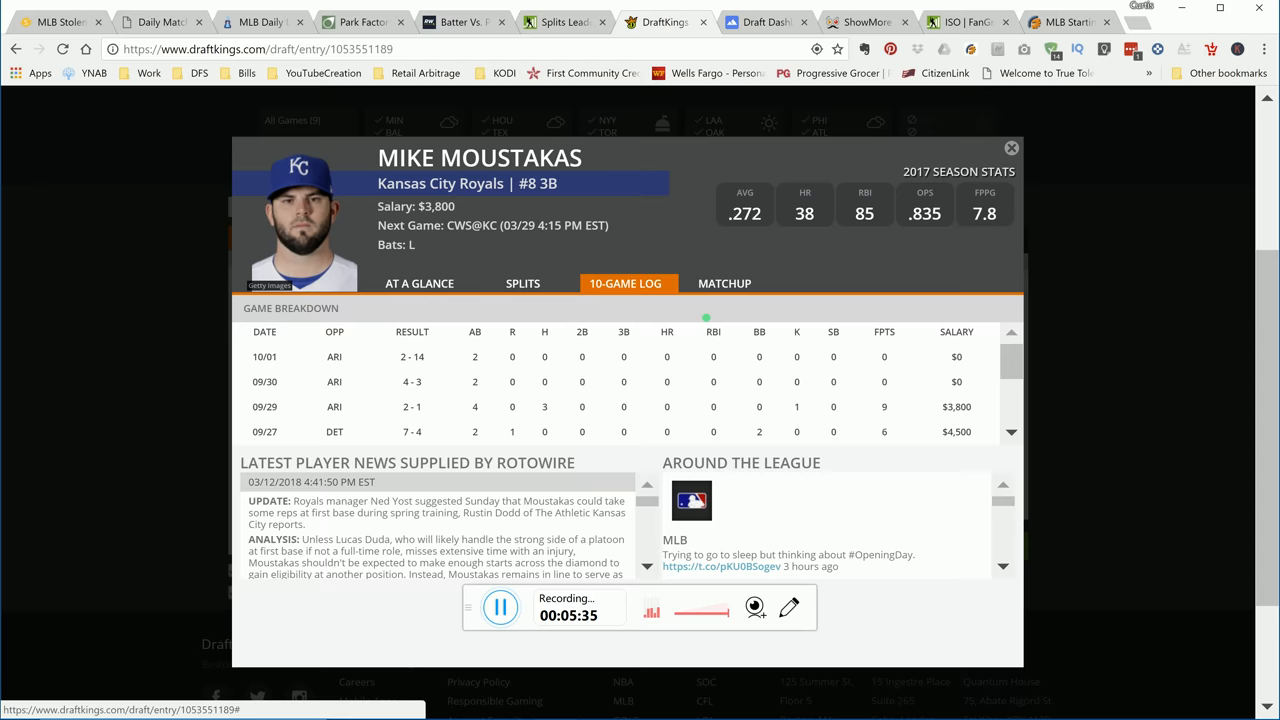
scroll("down", 3)
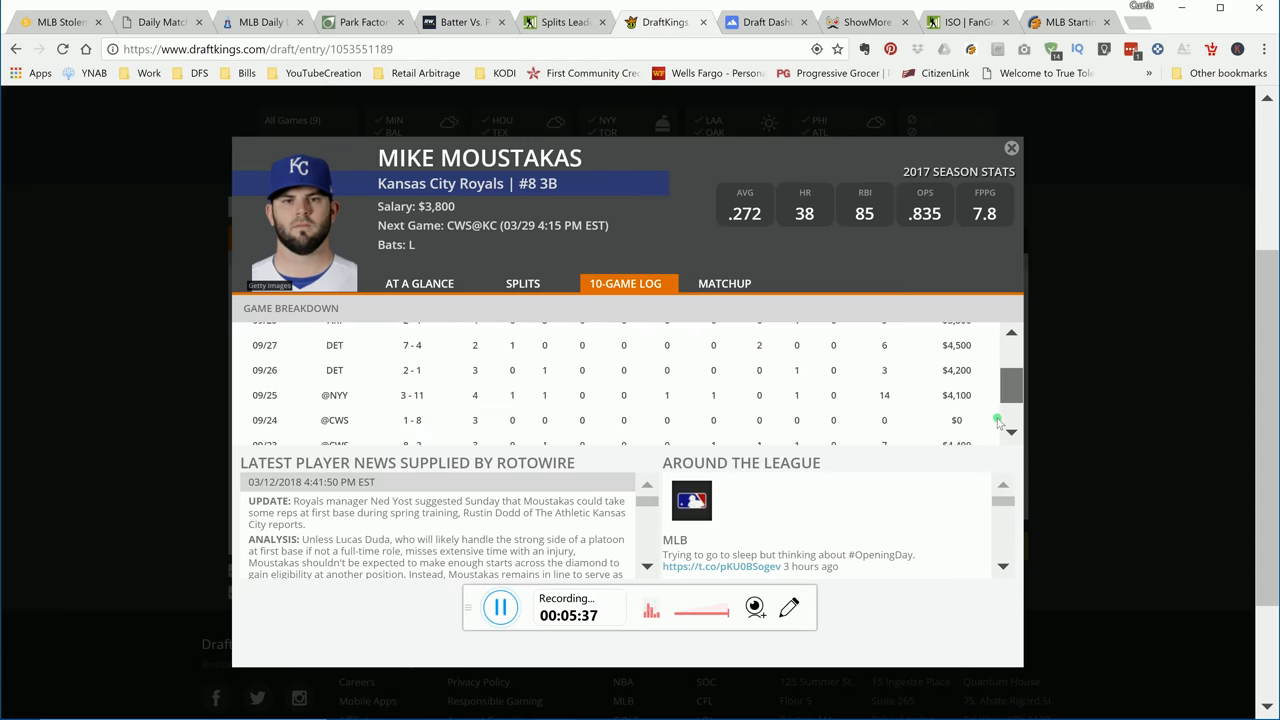
scroll("down", 3)
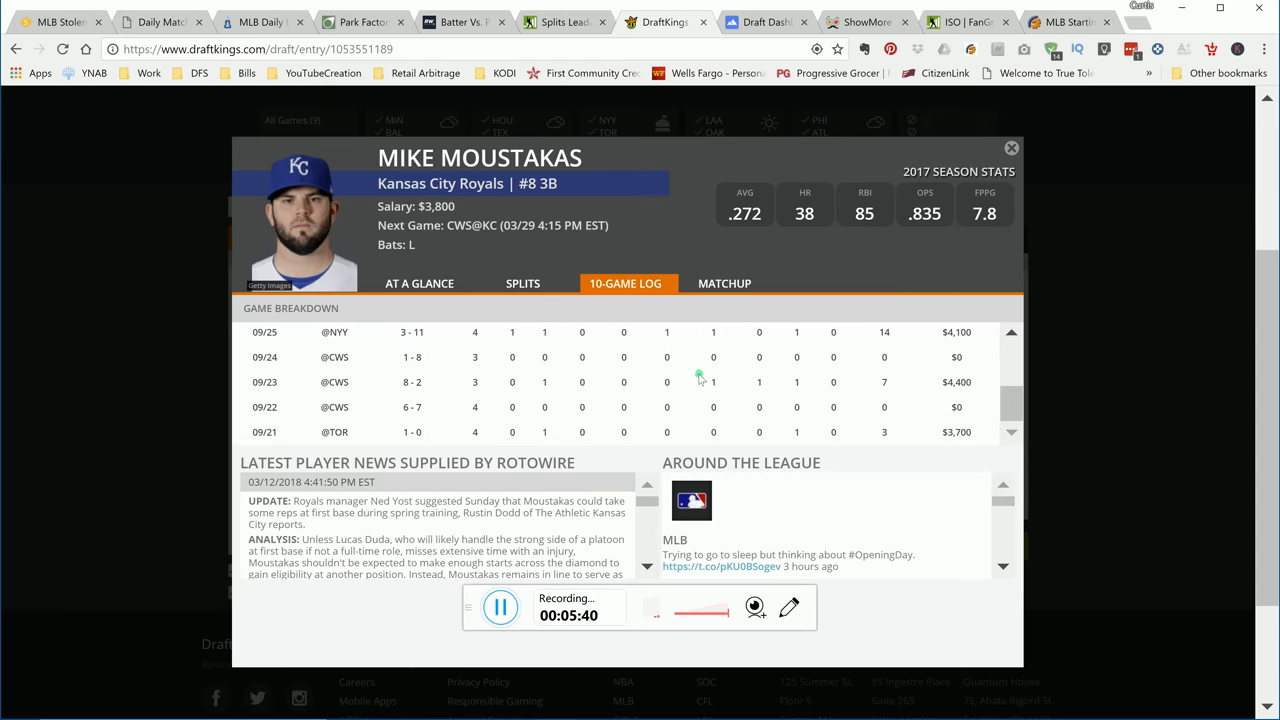
left_click(522, 283)
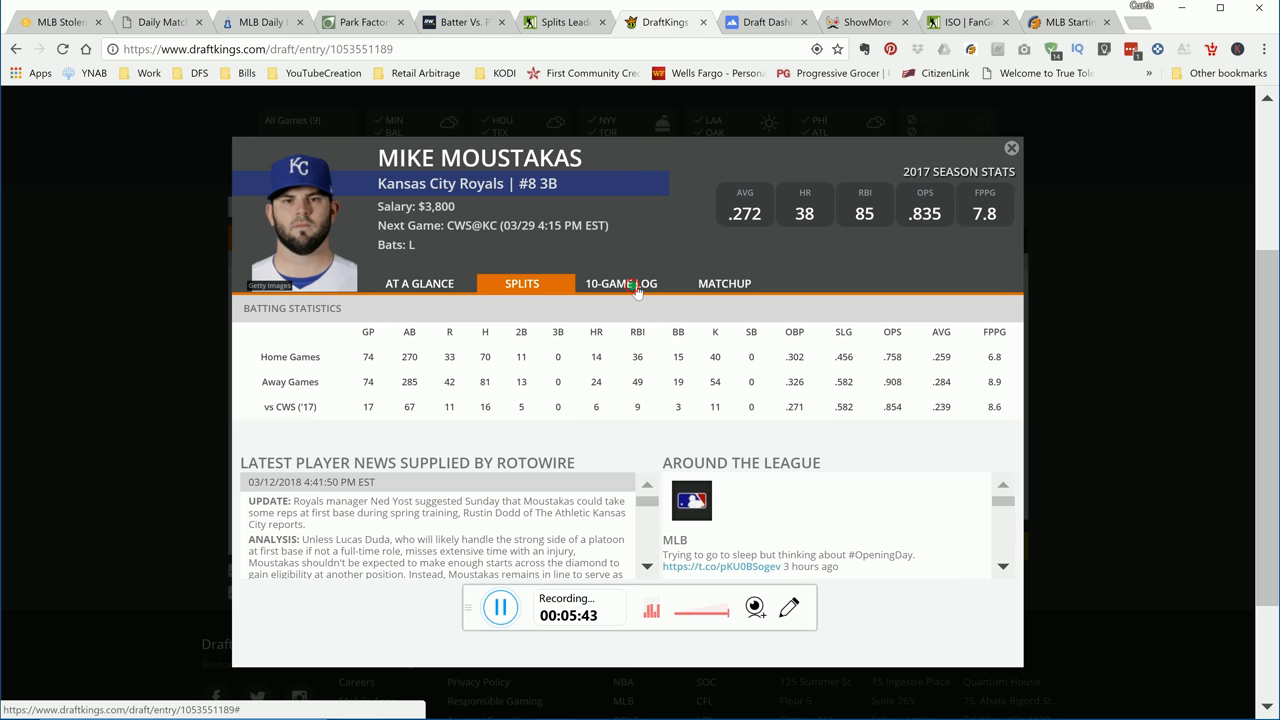
left_click(620, 283)
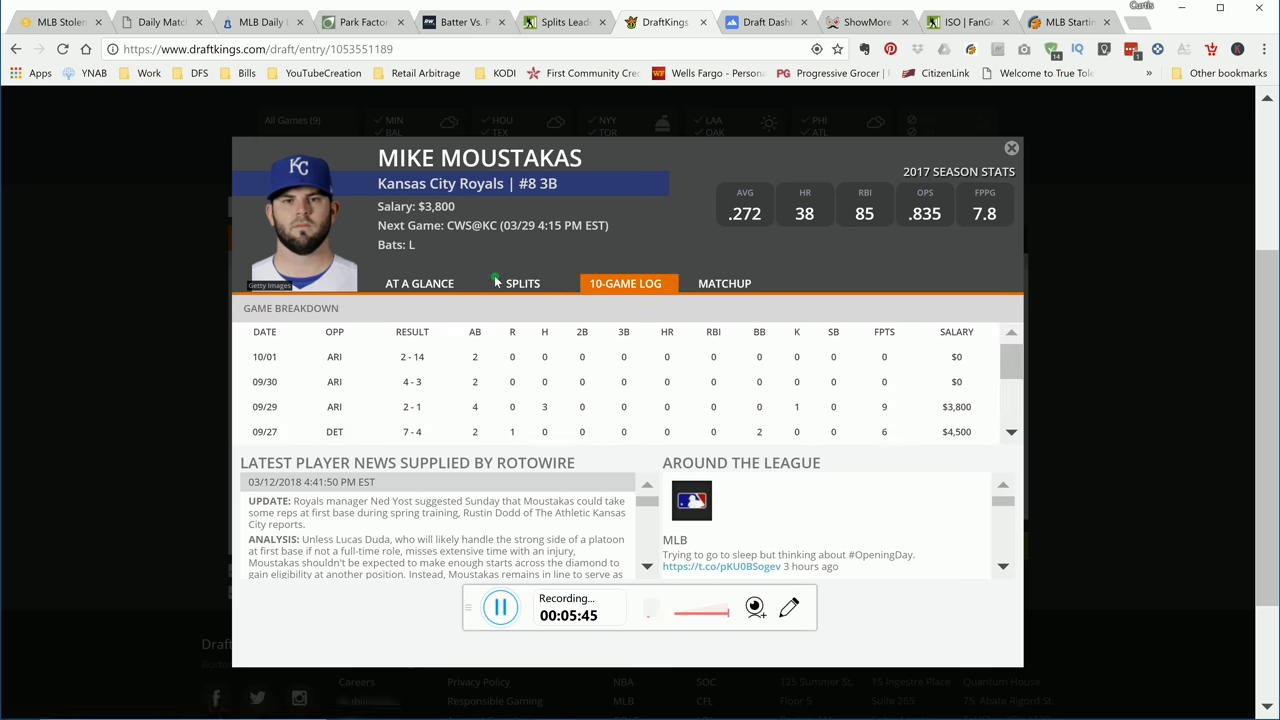
left_click(522, 283)
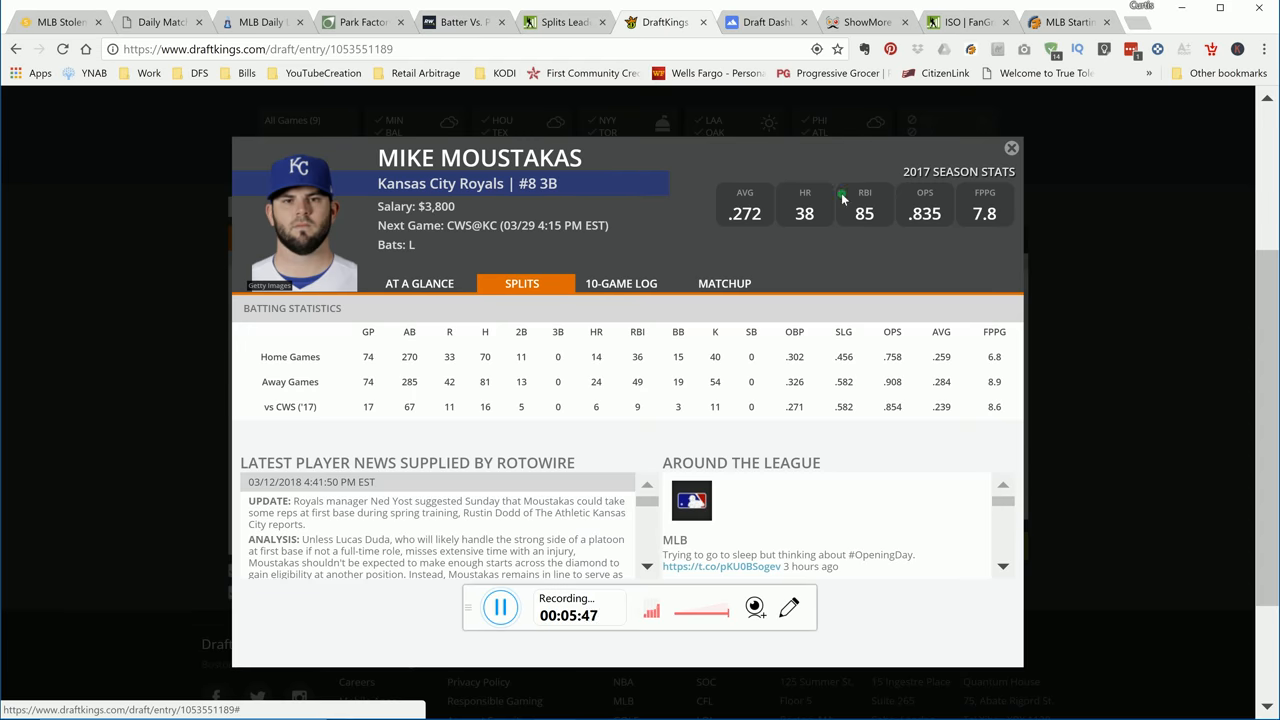
left_click(1011, 148)
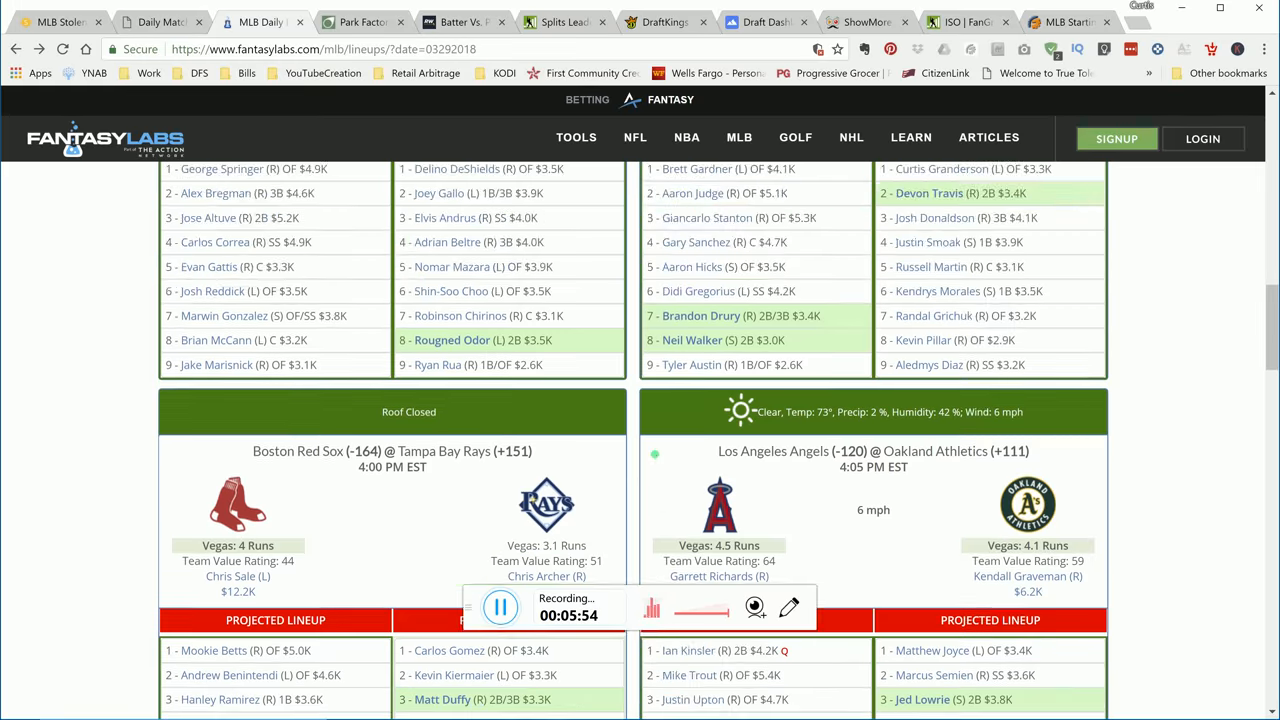
Step: Find Moustakas batting third for the Royals (5-run Vegas total) on FantasyLabs, then return to DraftKings
scroll("up", 3)
type("mousta")
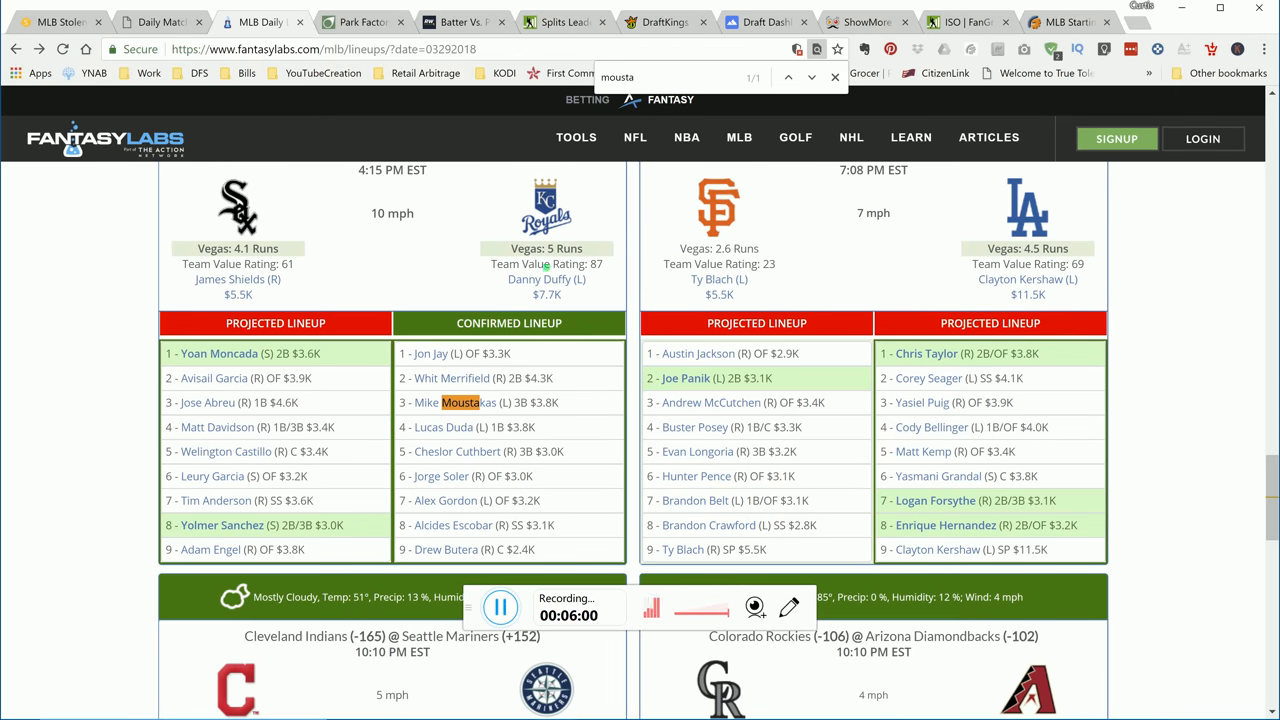
mouse_move(251, 279)
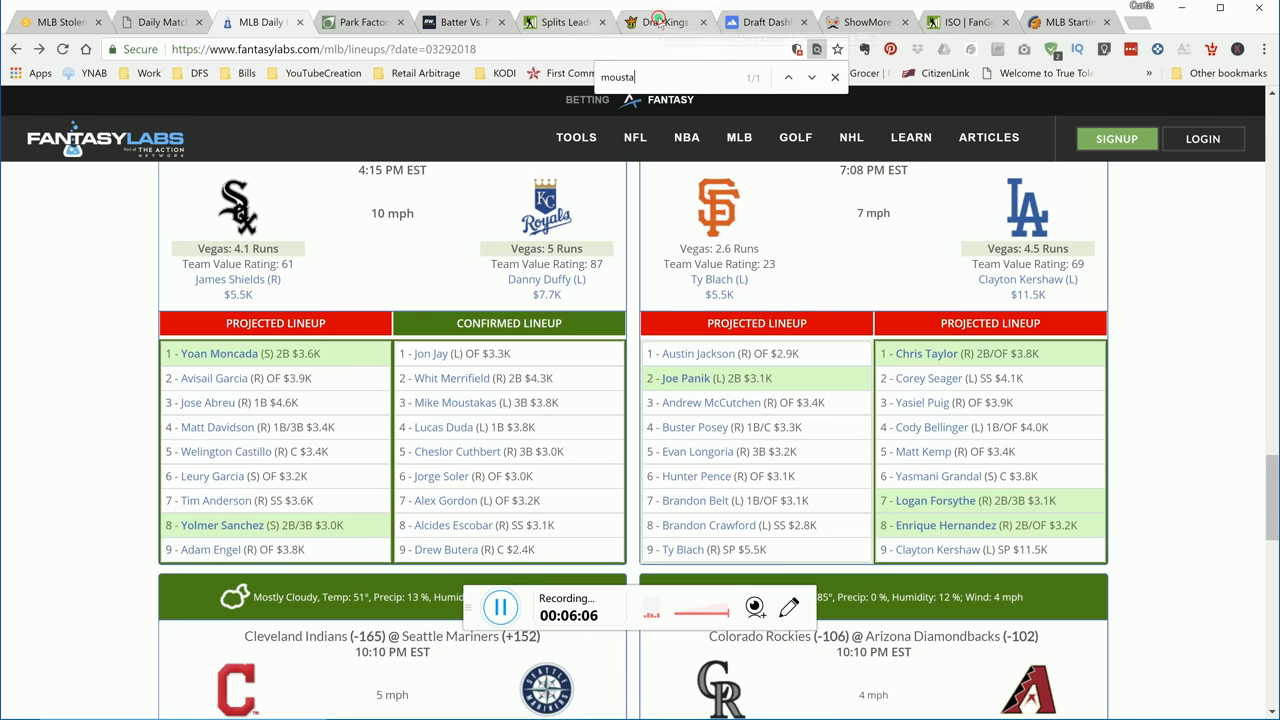
left_click(665, 22)
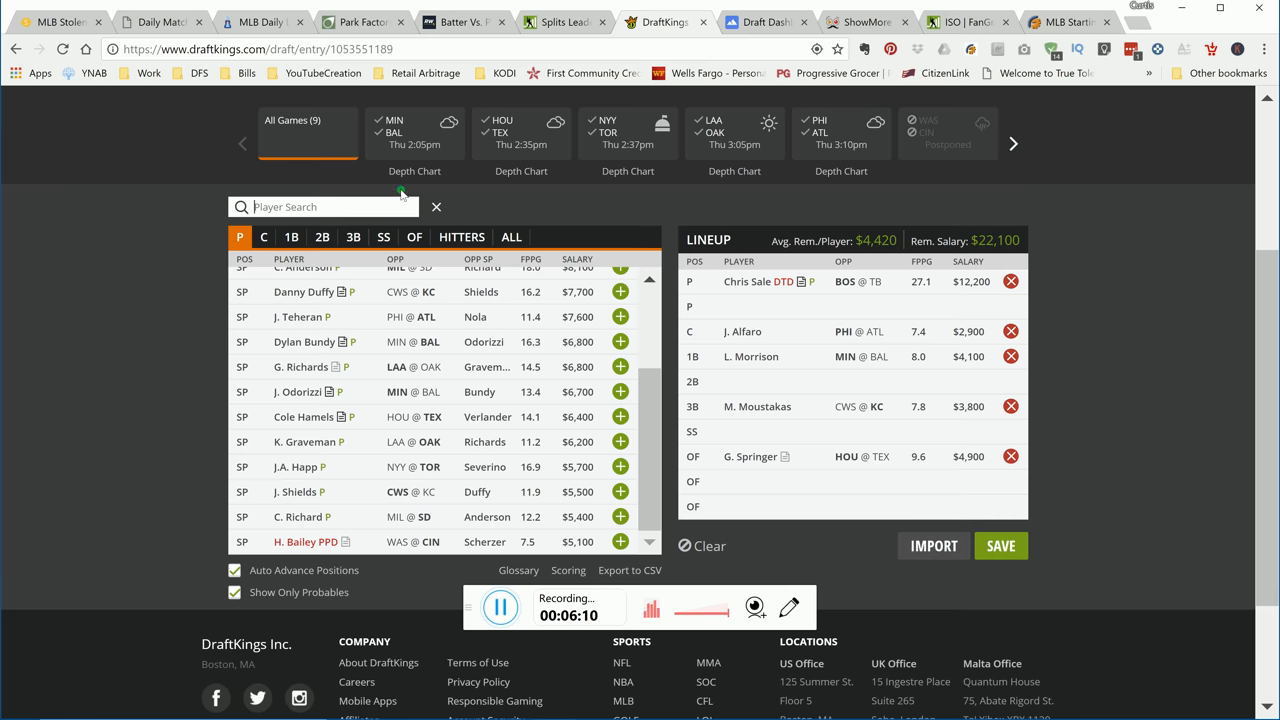
Step: Review George Springer's home, away and vs TEX splits and 10-game log, then close his card
left_click(750, 456)
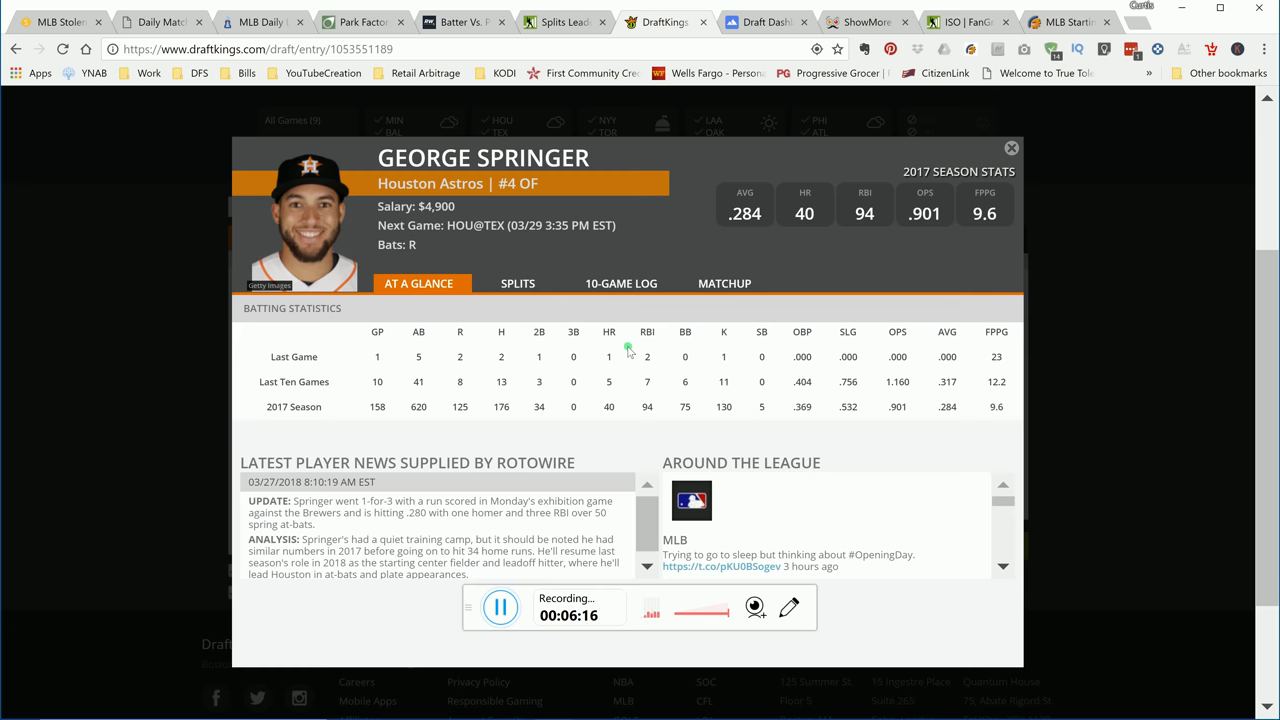
mouse_move(547, 283)
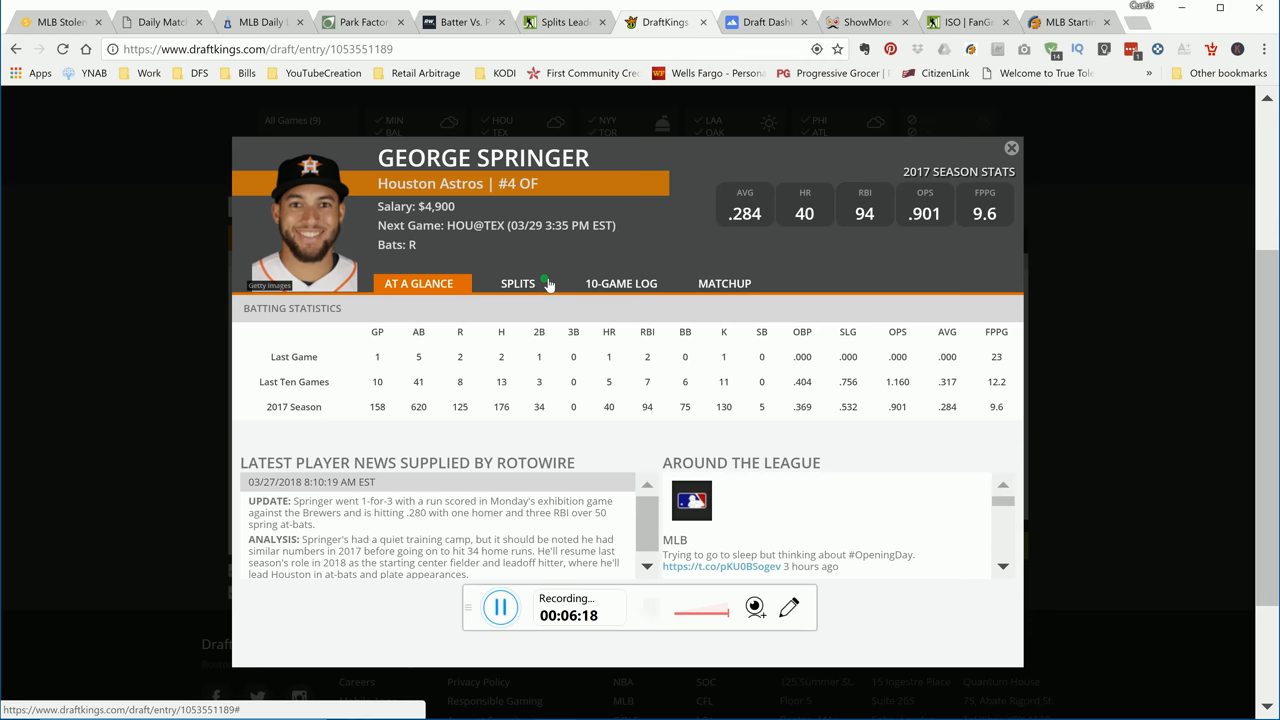
left_click(518, 283)
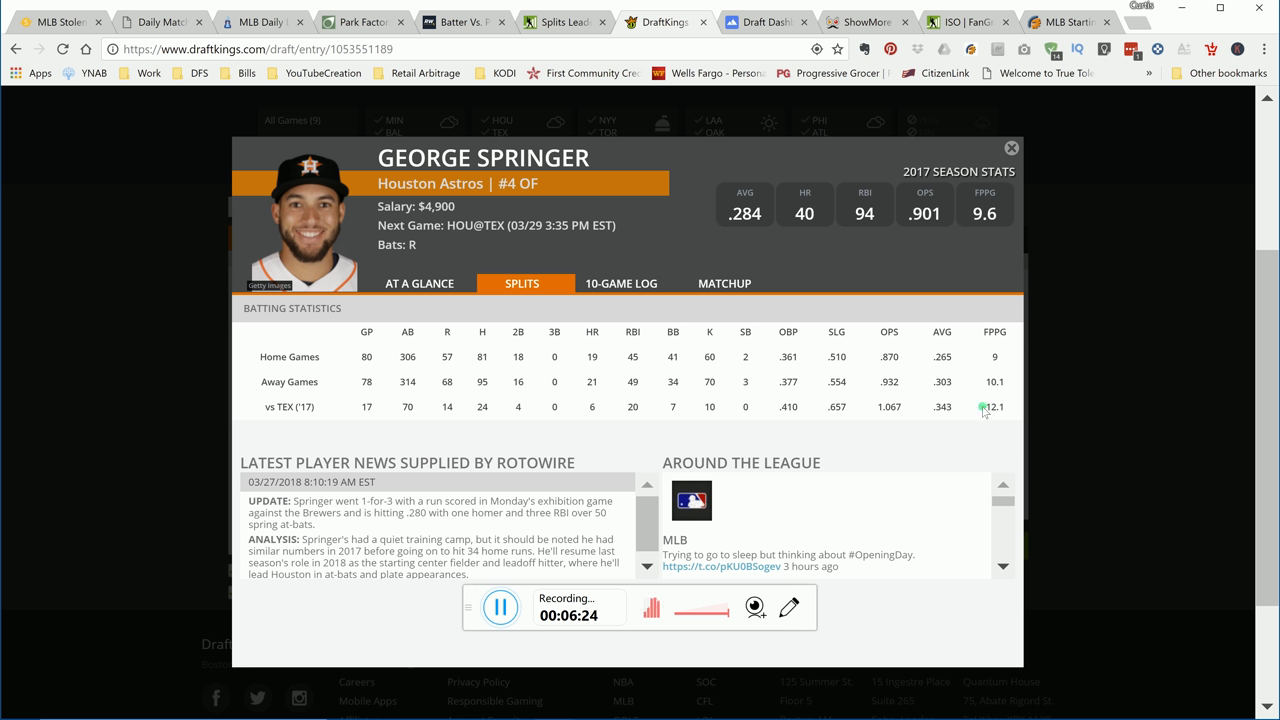
mouse_move(895, 420)
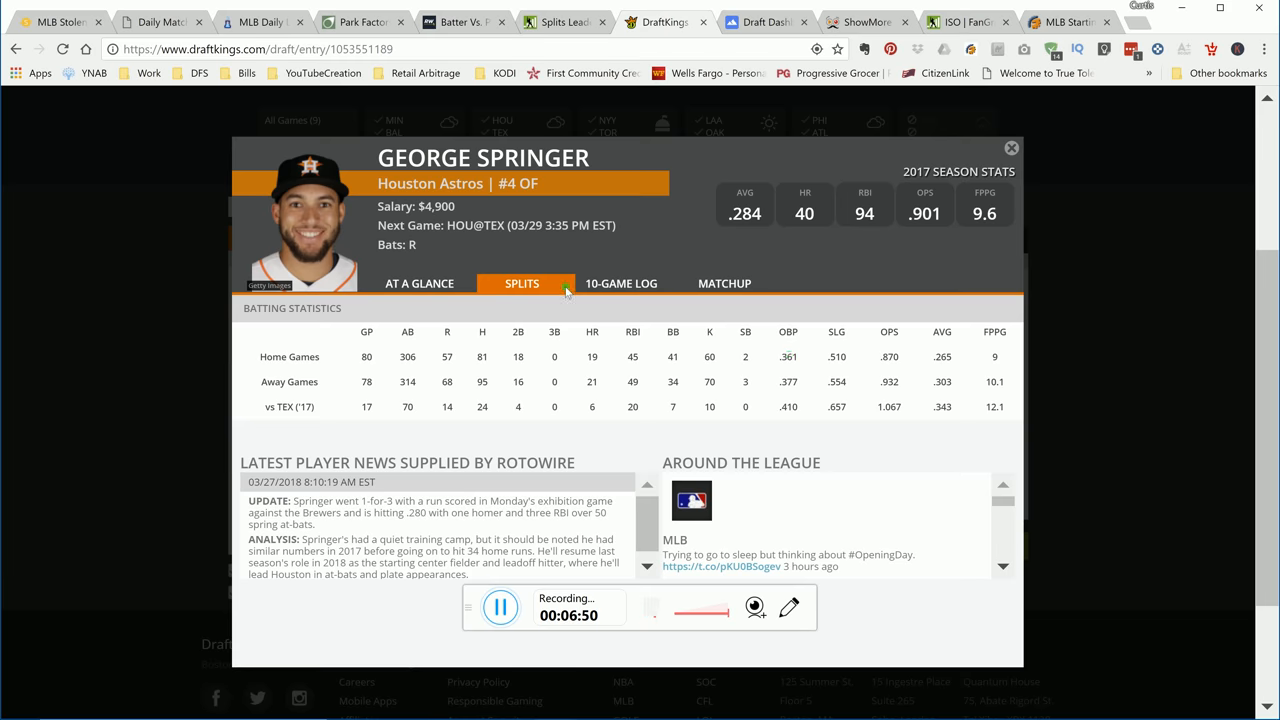
left_click(621, 283)
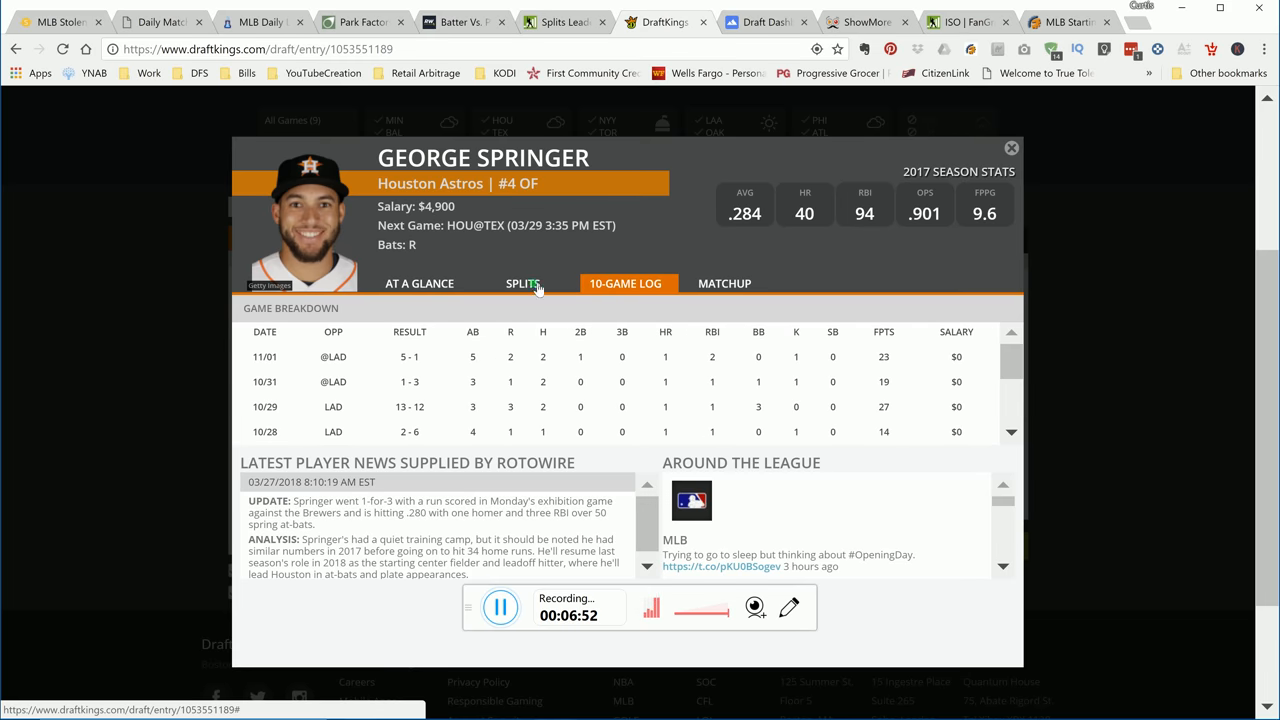
mouse_move(873, 390)
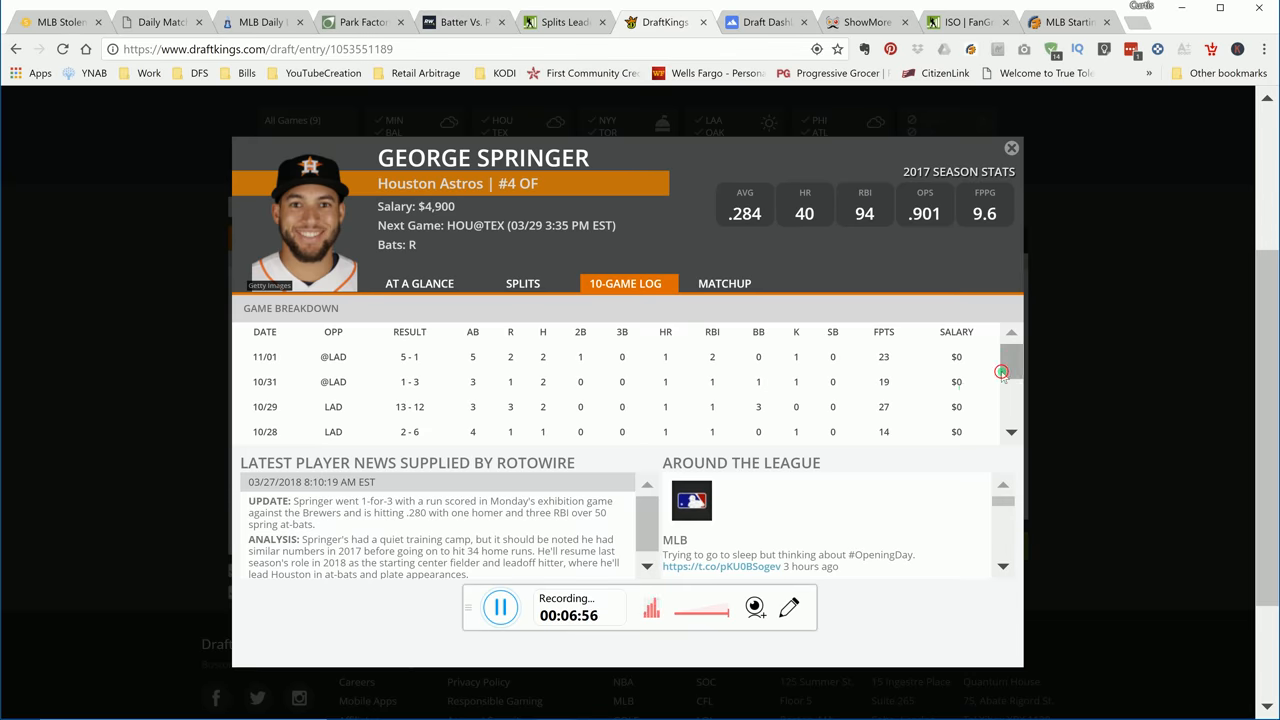
scroll("down", 3)
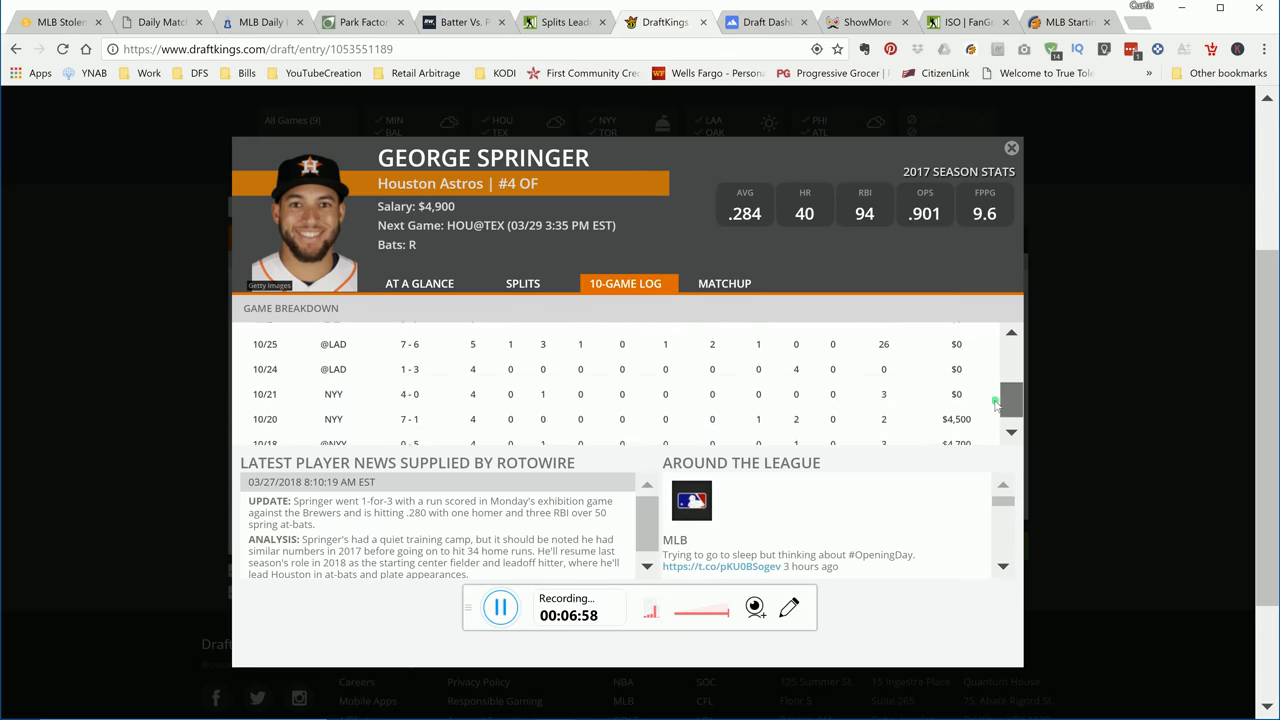
scroll("up", 3)
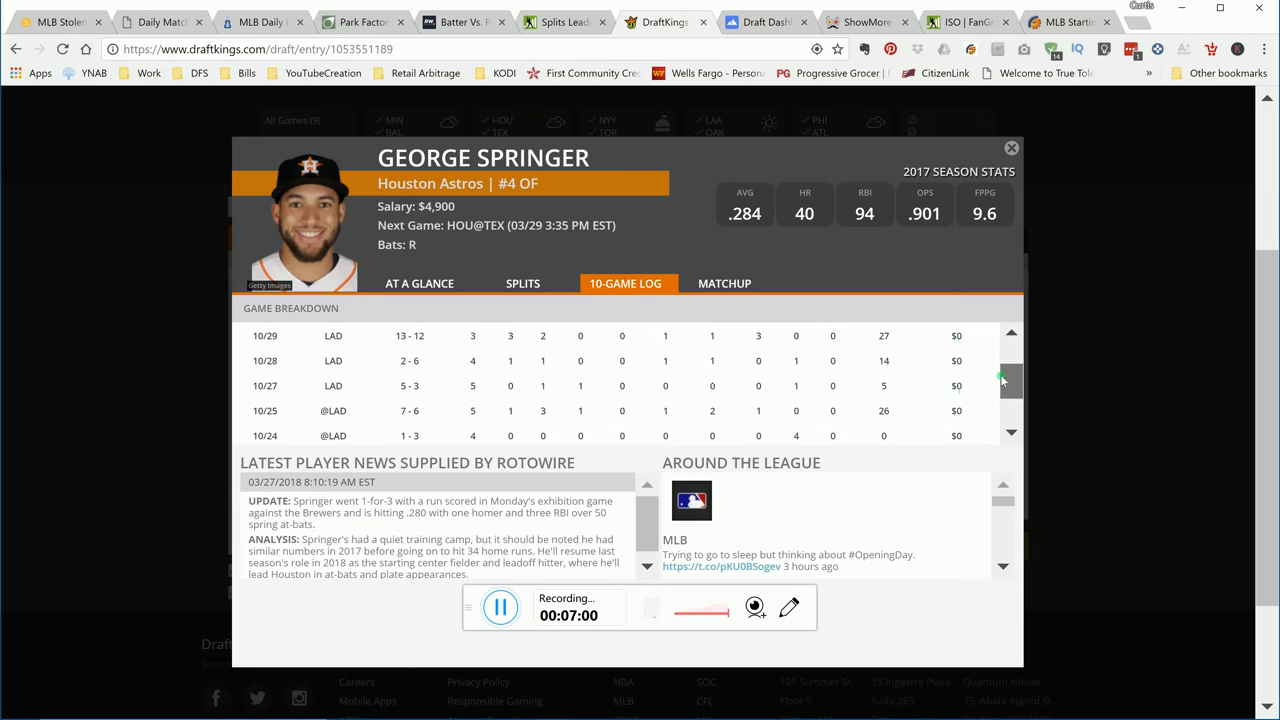
scroll("up", 3)
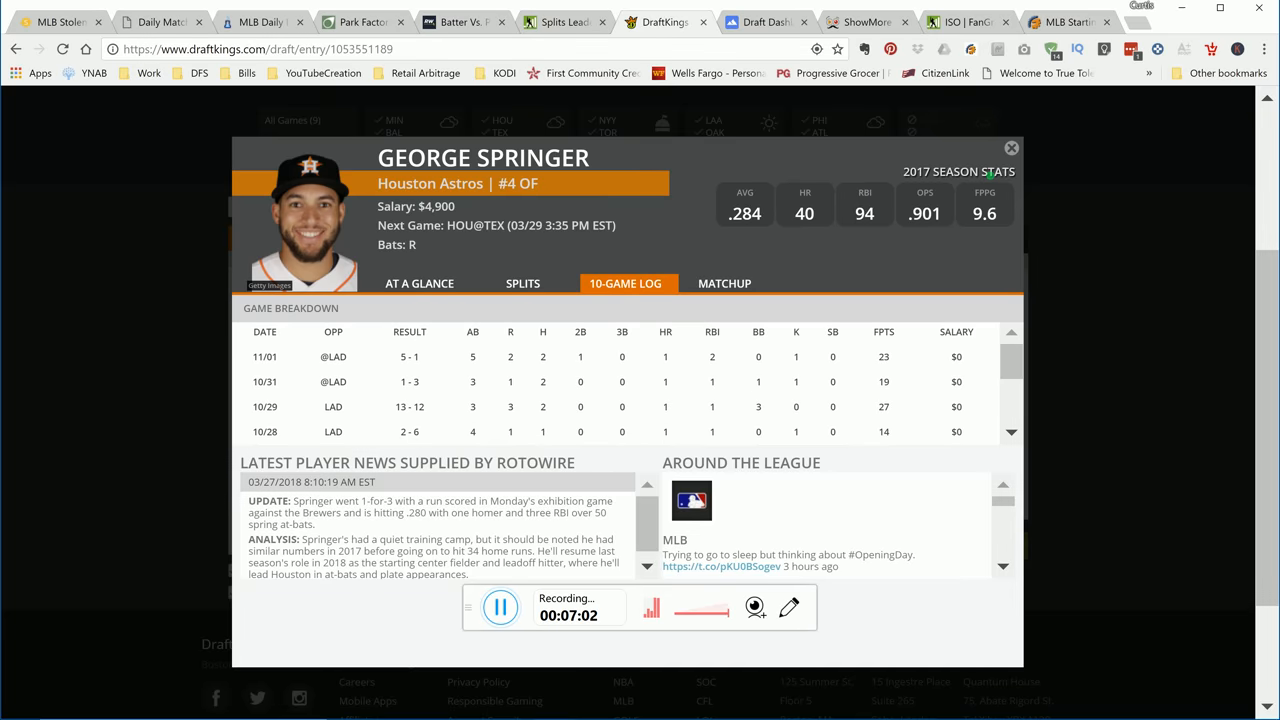
left_click(1011, 148)
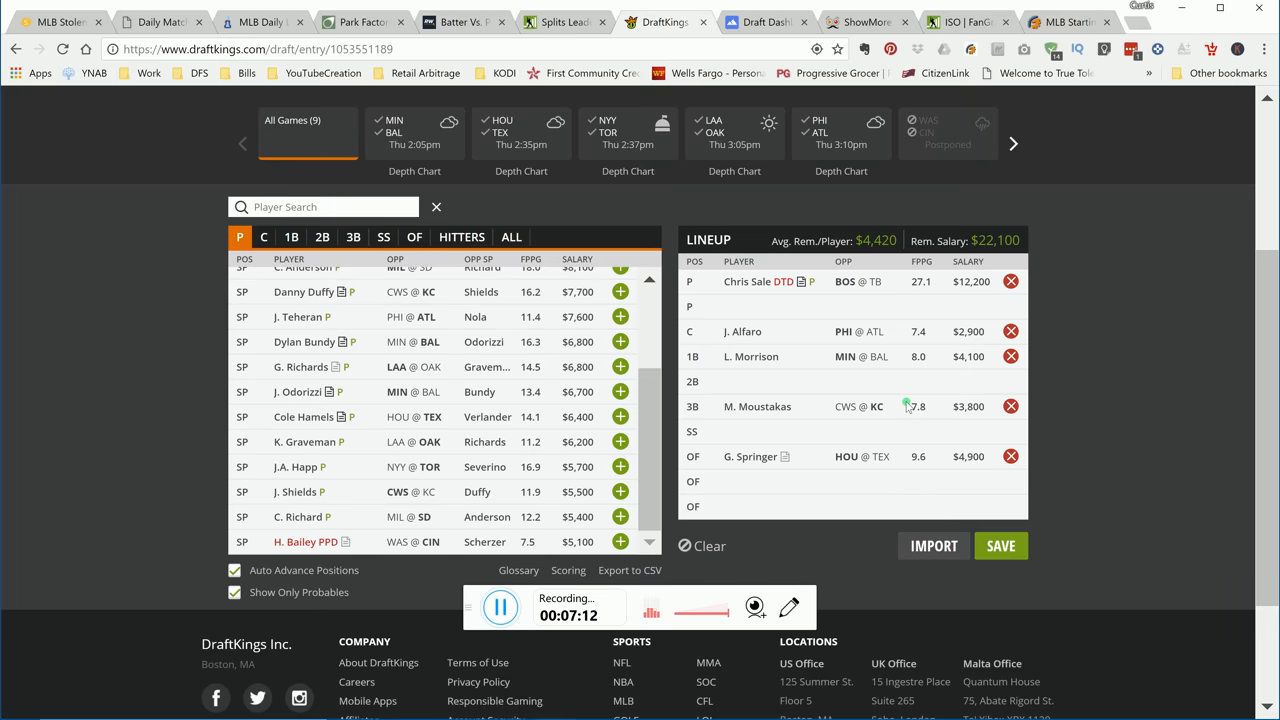
scroll("up", 3)
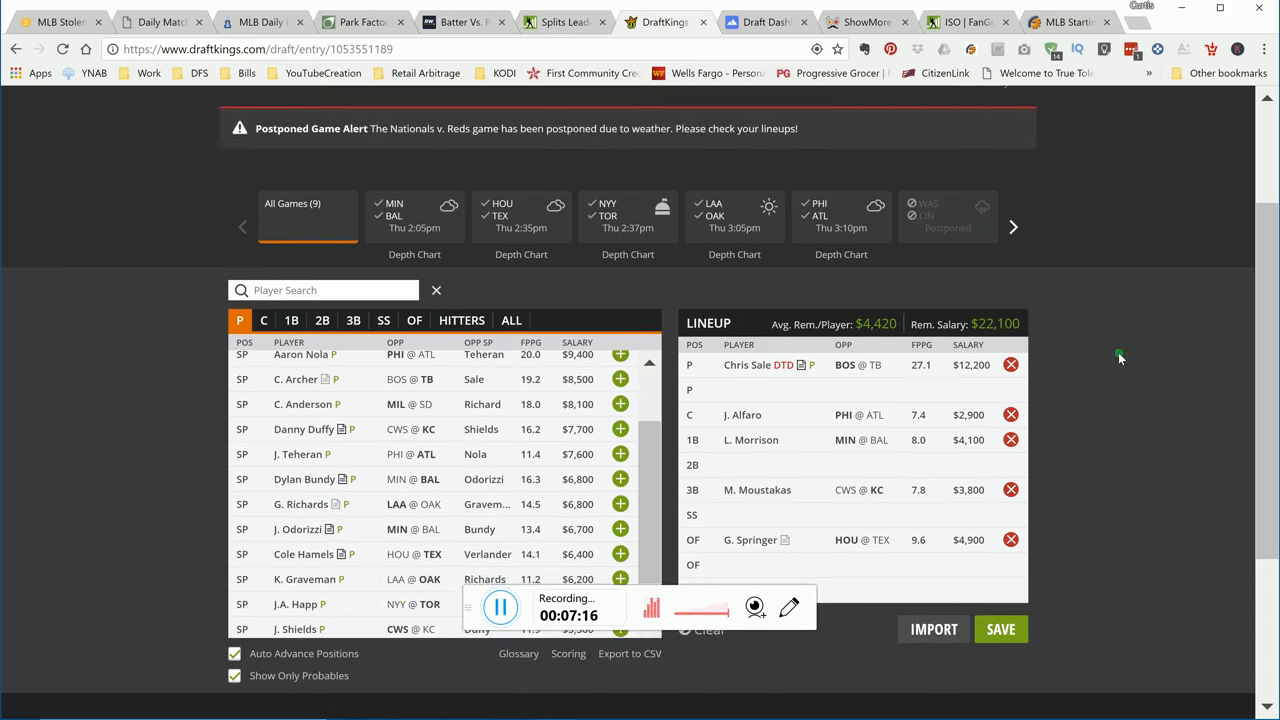
scroll("down", 3)
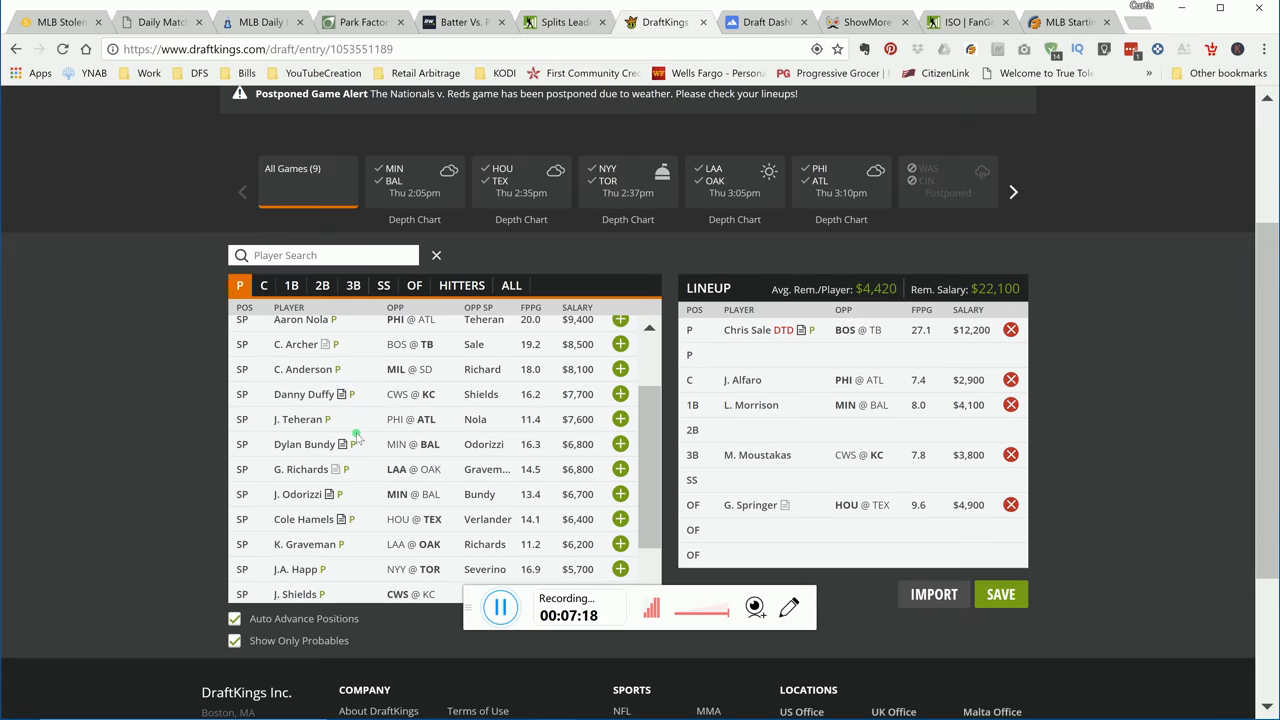
scroll("up", 3)
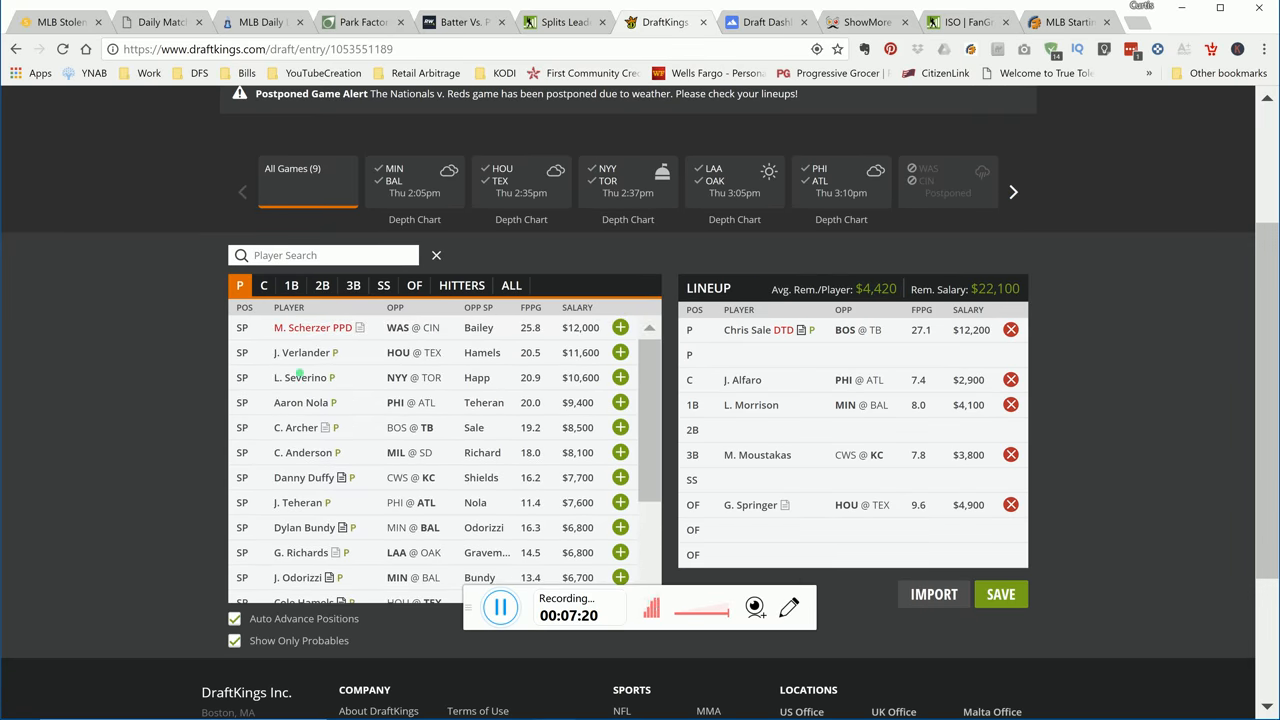
left_click(302, 352)
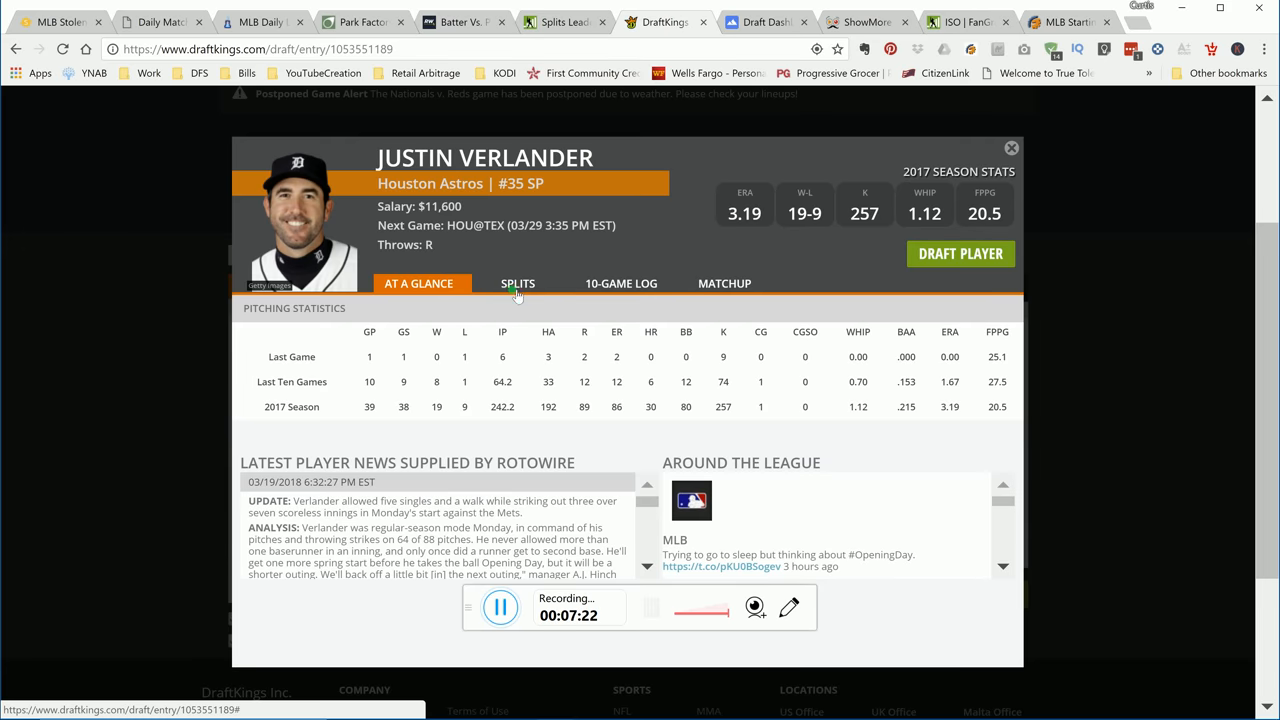
left_click(521, 283)
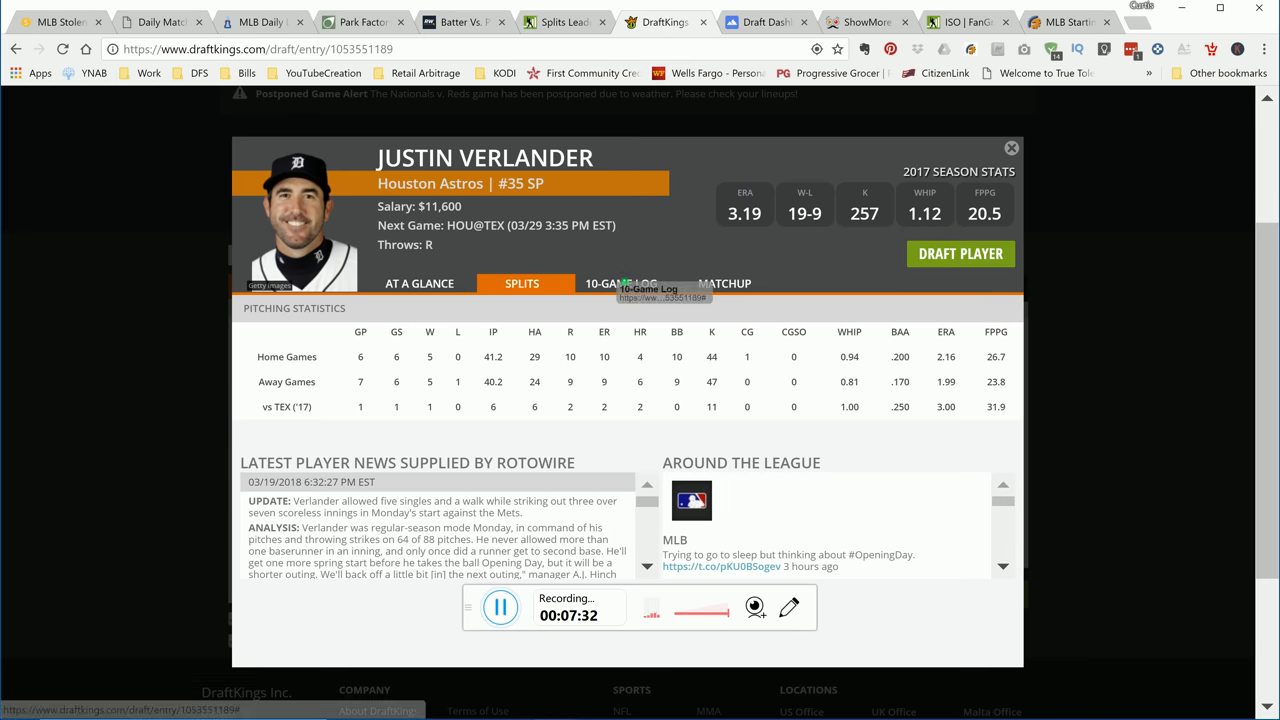
left_click(624, 283)
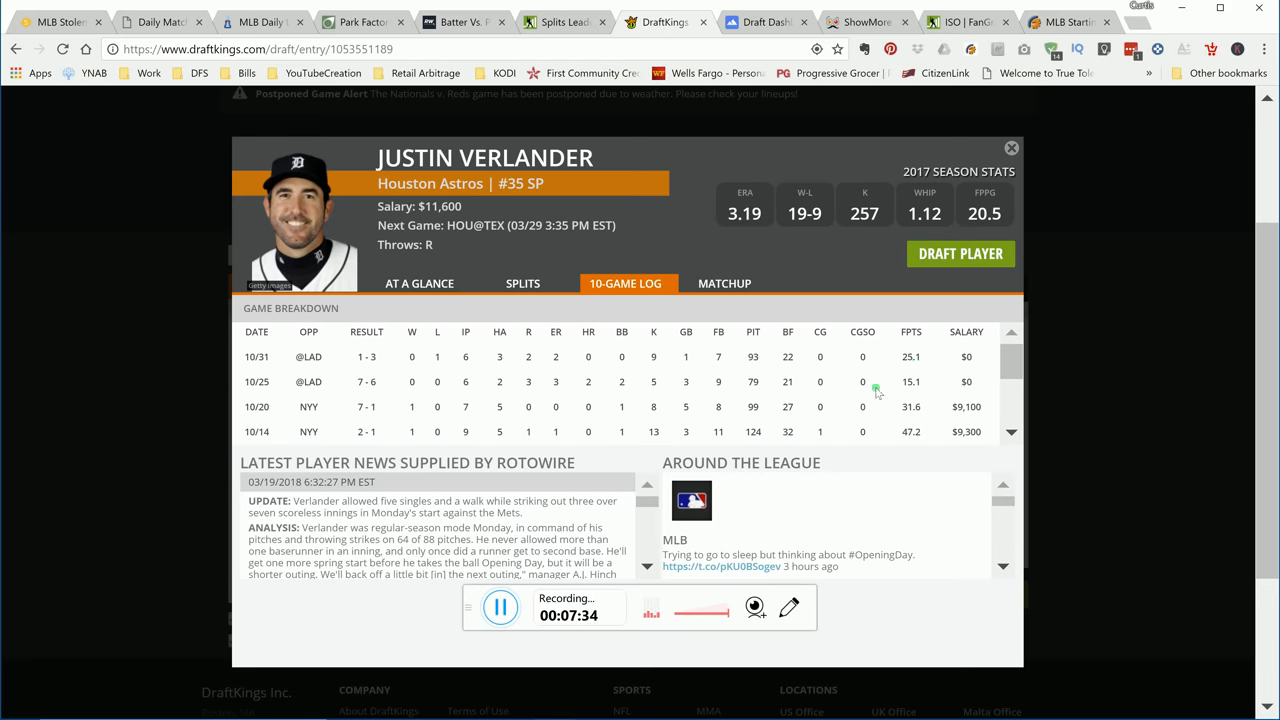
scroll("down", 3)
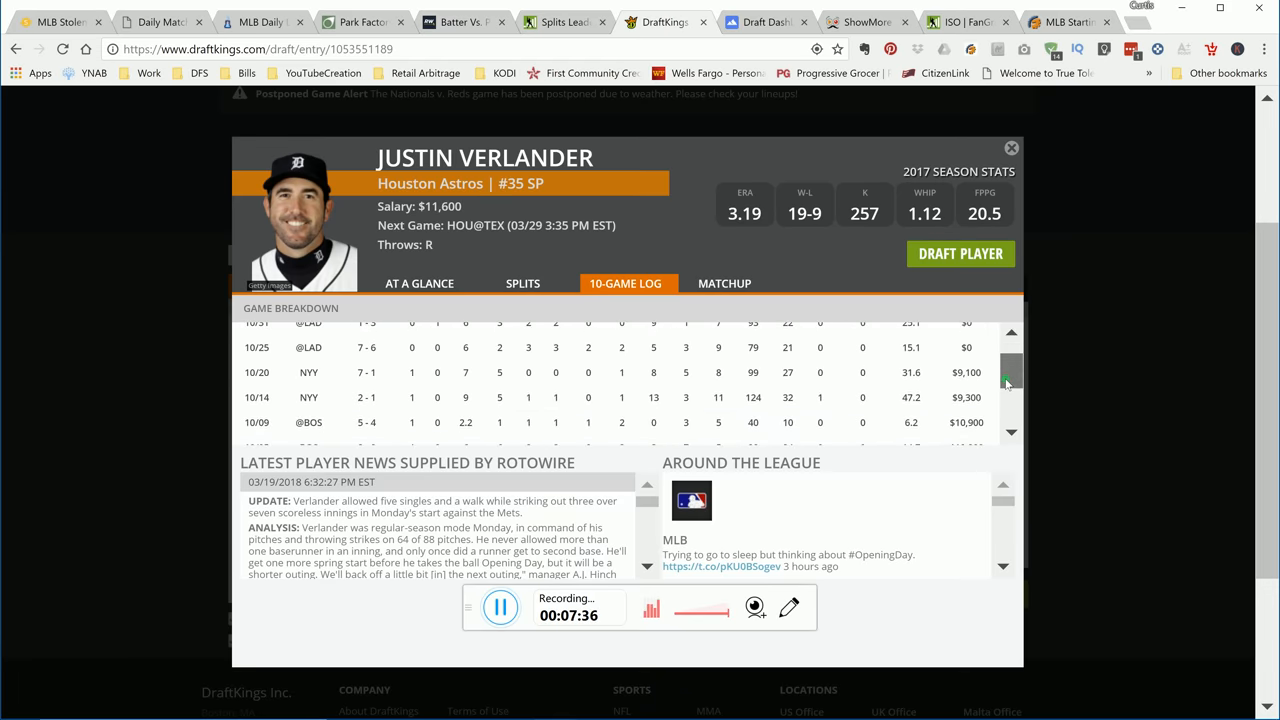
scroll("down", 3)
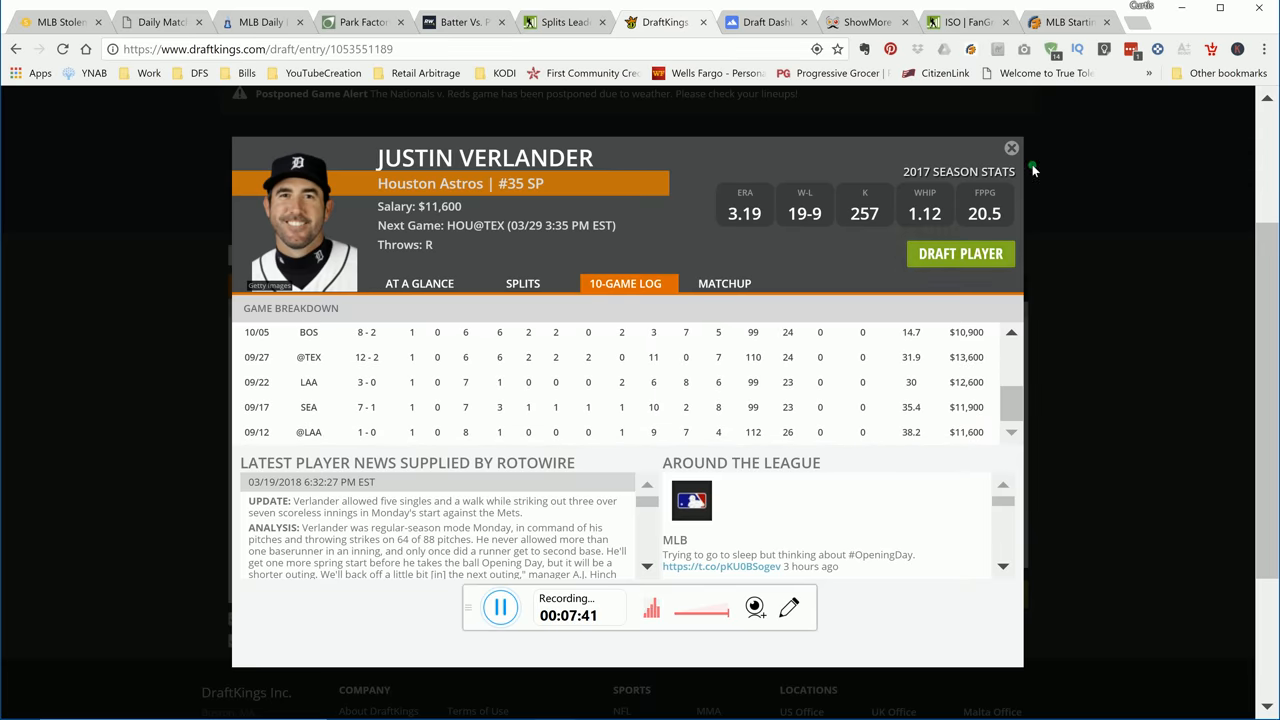
left_click(1011, 148)
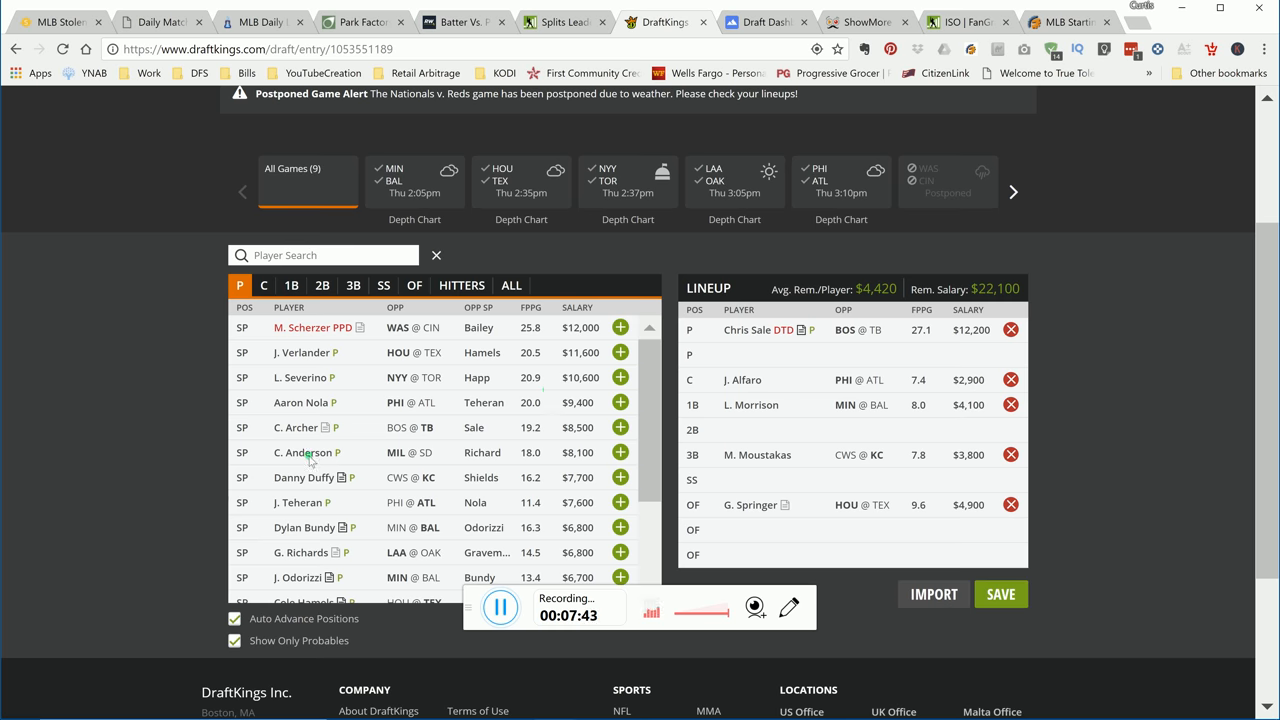
left_click(304, 377)
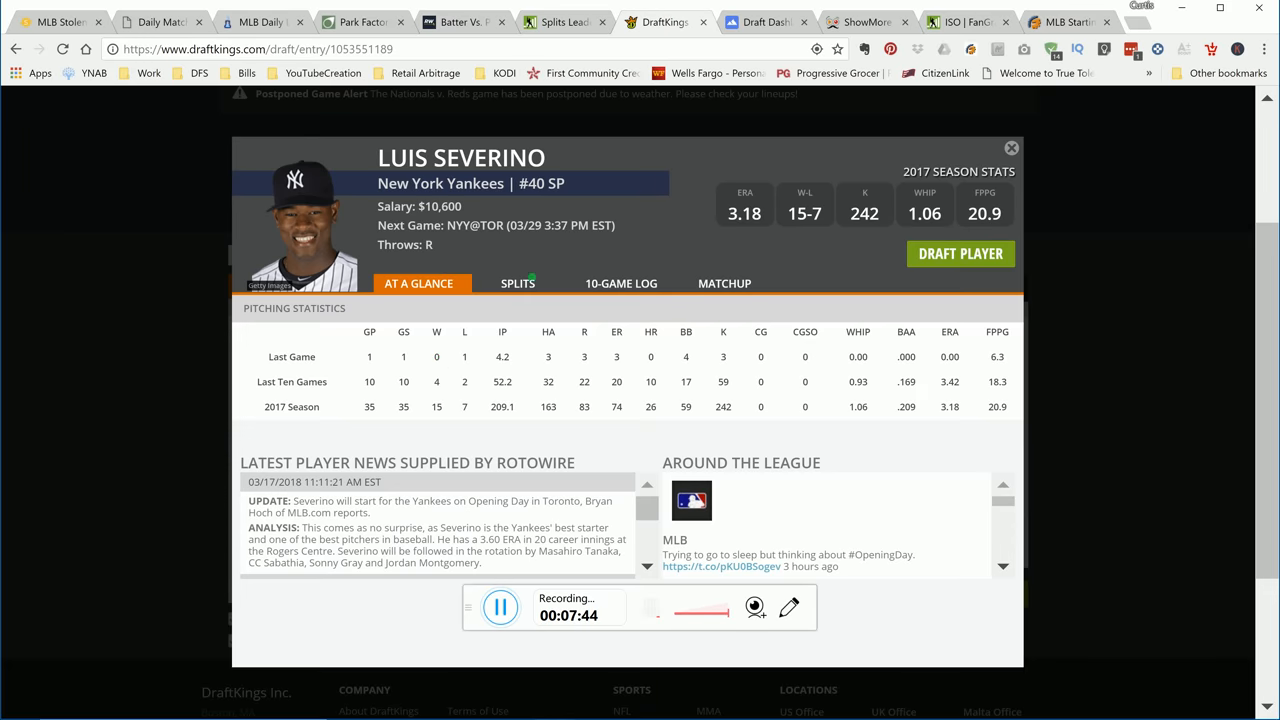
left_click(521, 283)
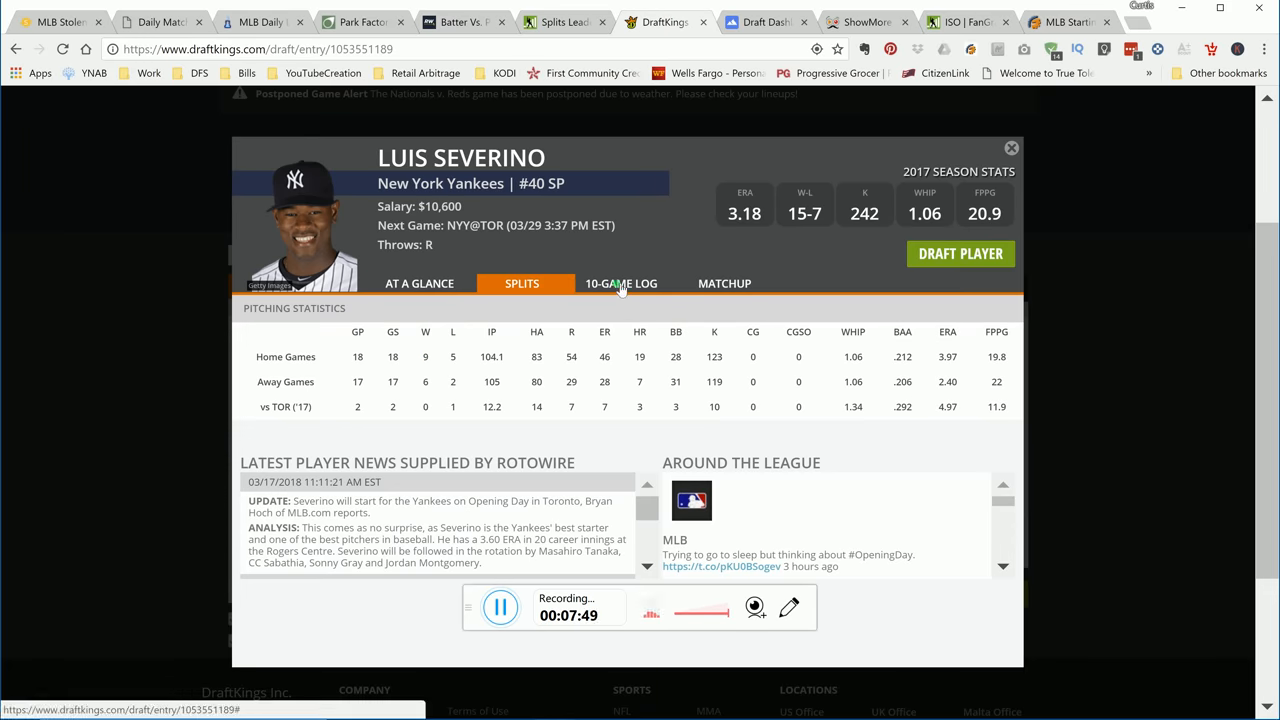
left_click(625, 283)
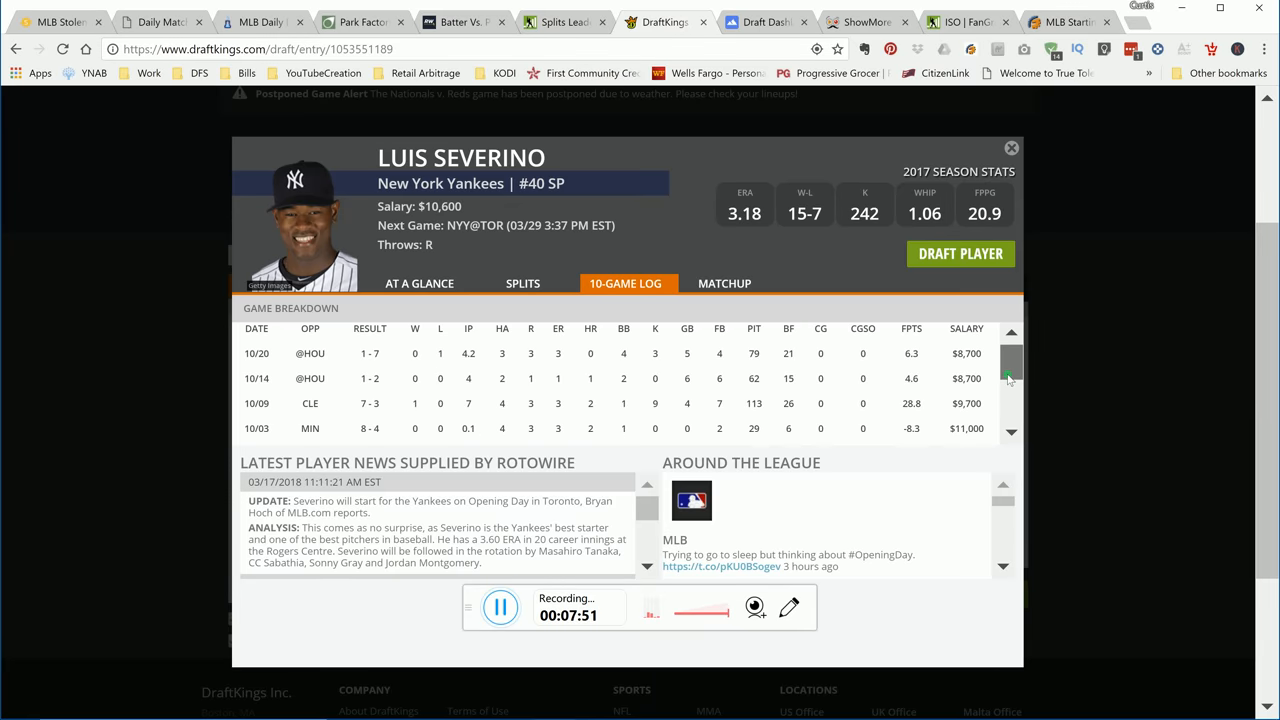
scroll("down", 3)
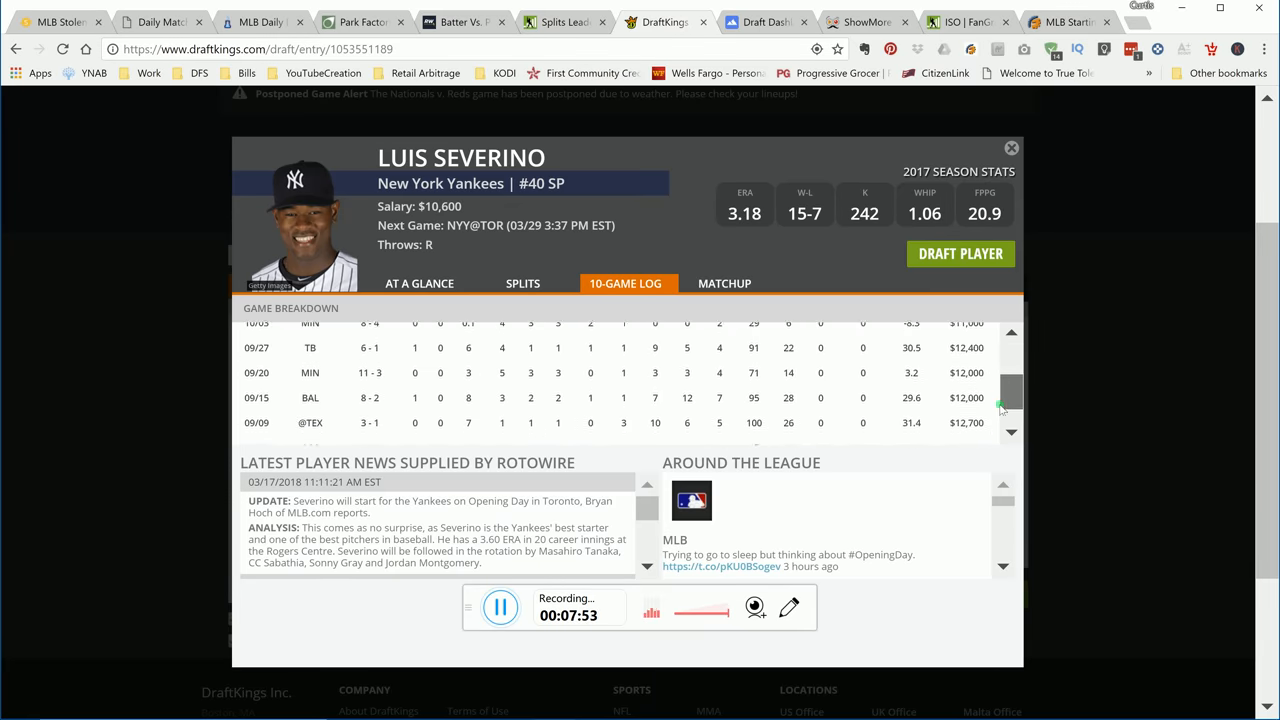
scroll("down", 3)
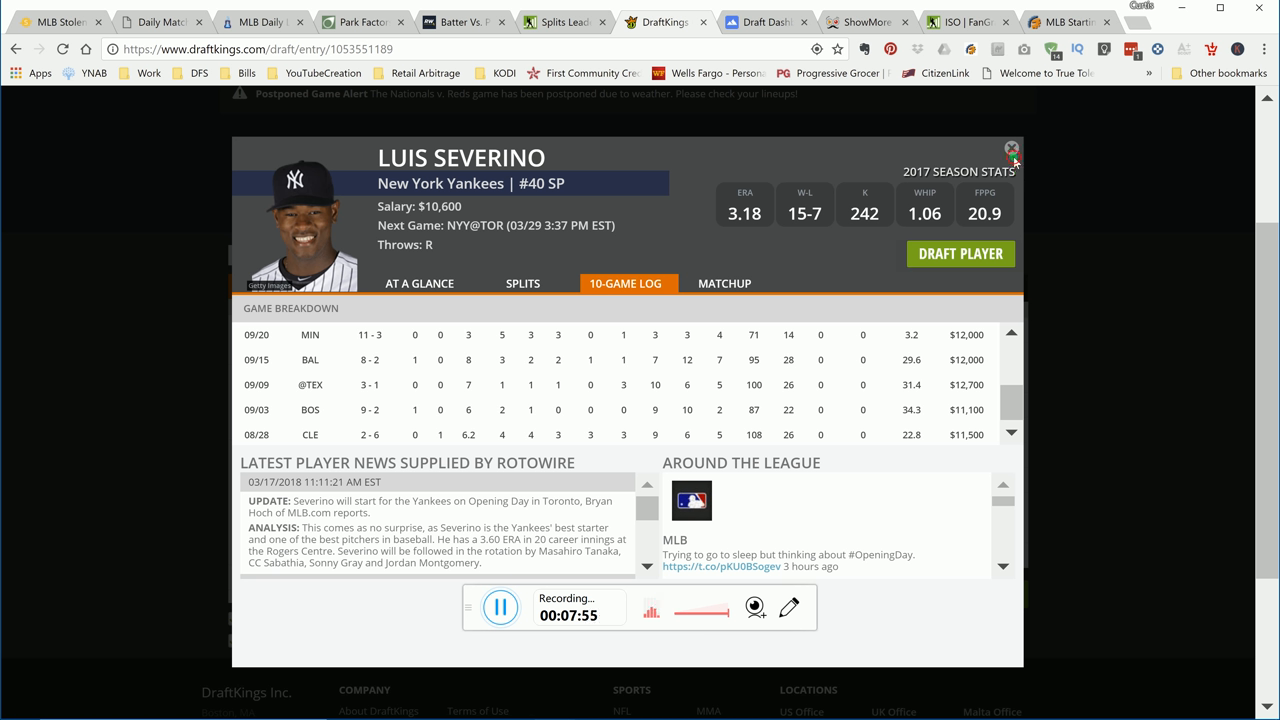
left_click(1011, 149)
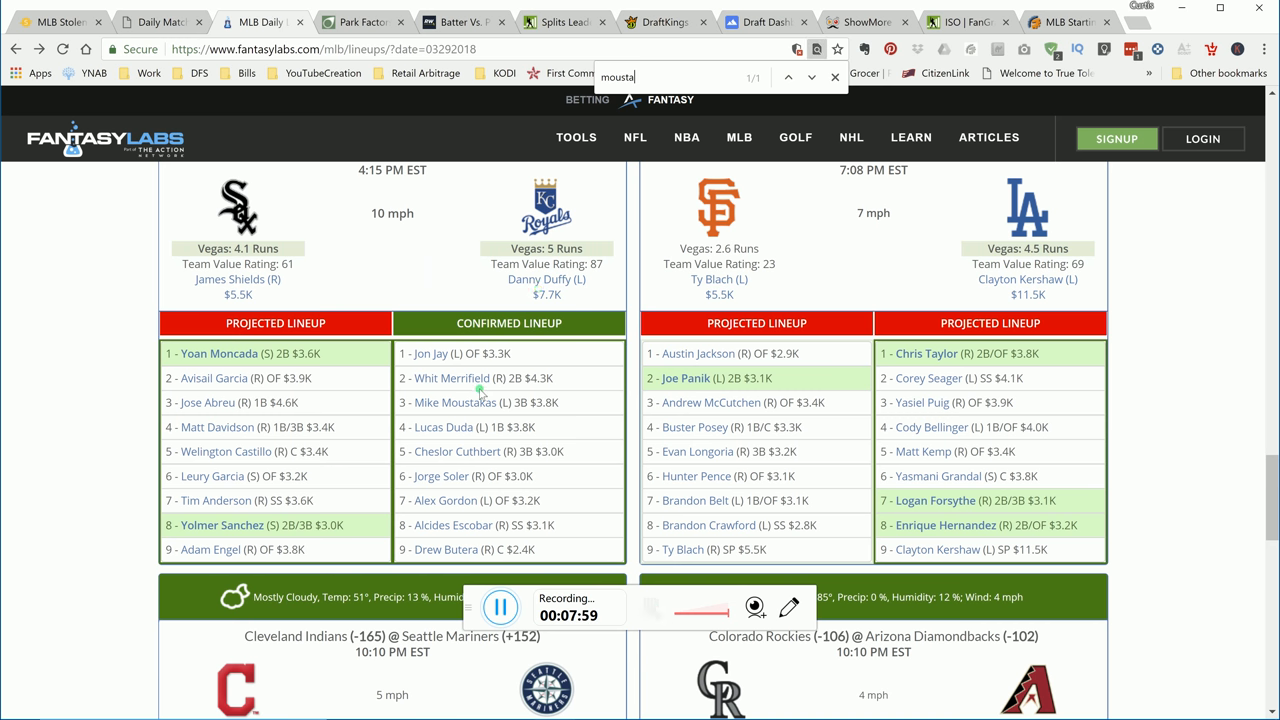
Step: Search FantasyLabs for Severino, starting for the Yankees at Toronto with a 4.7-run total
scroll("up", 3)
type("s")
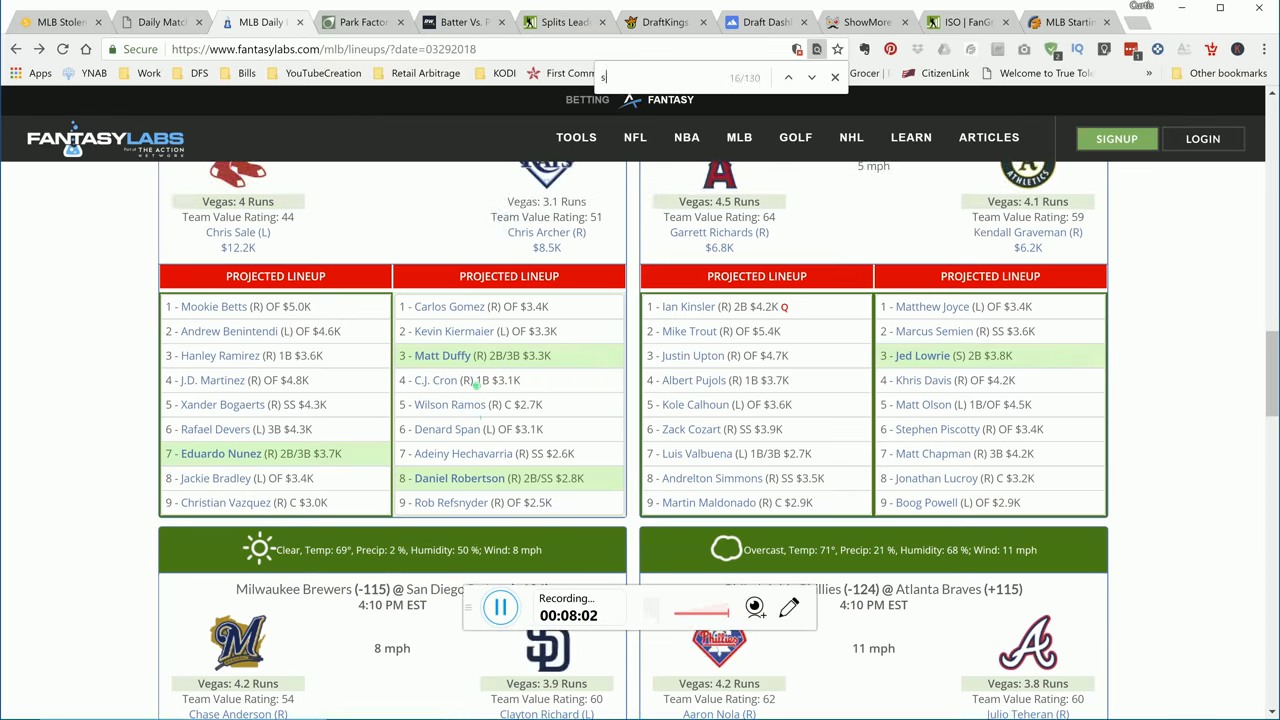
type("eve")
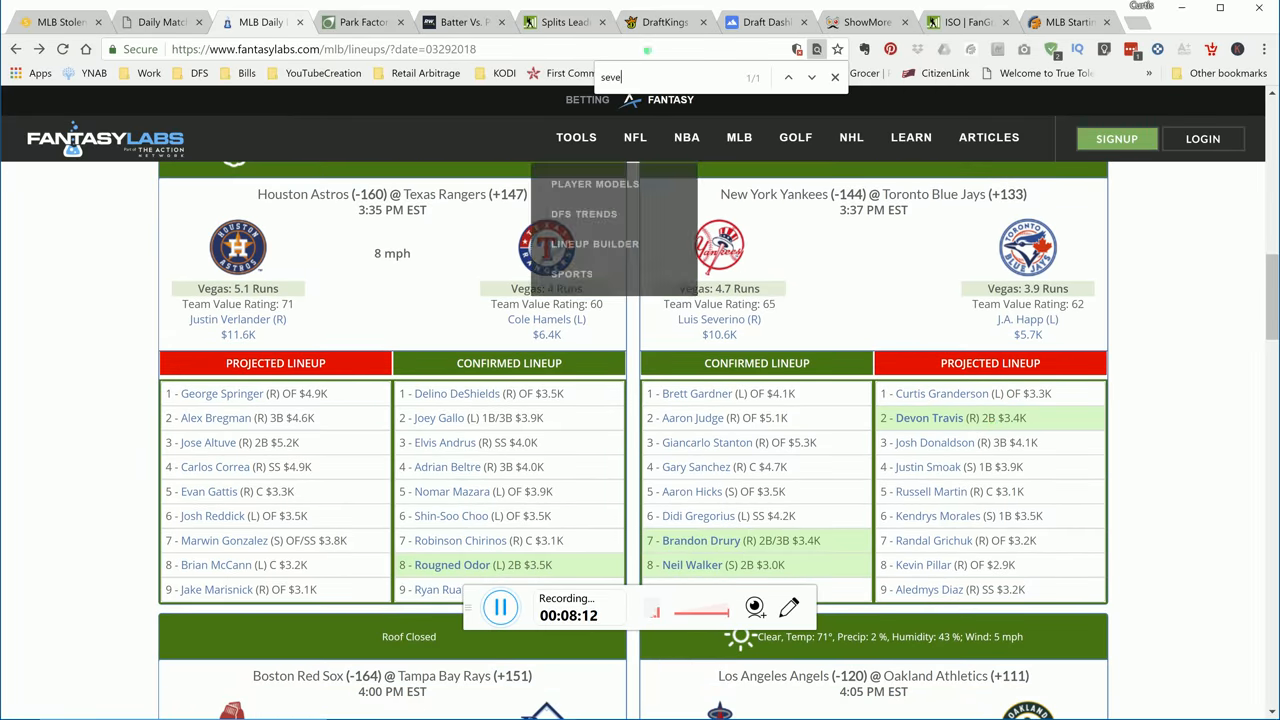
left_click(664, 22)
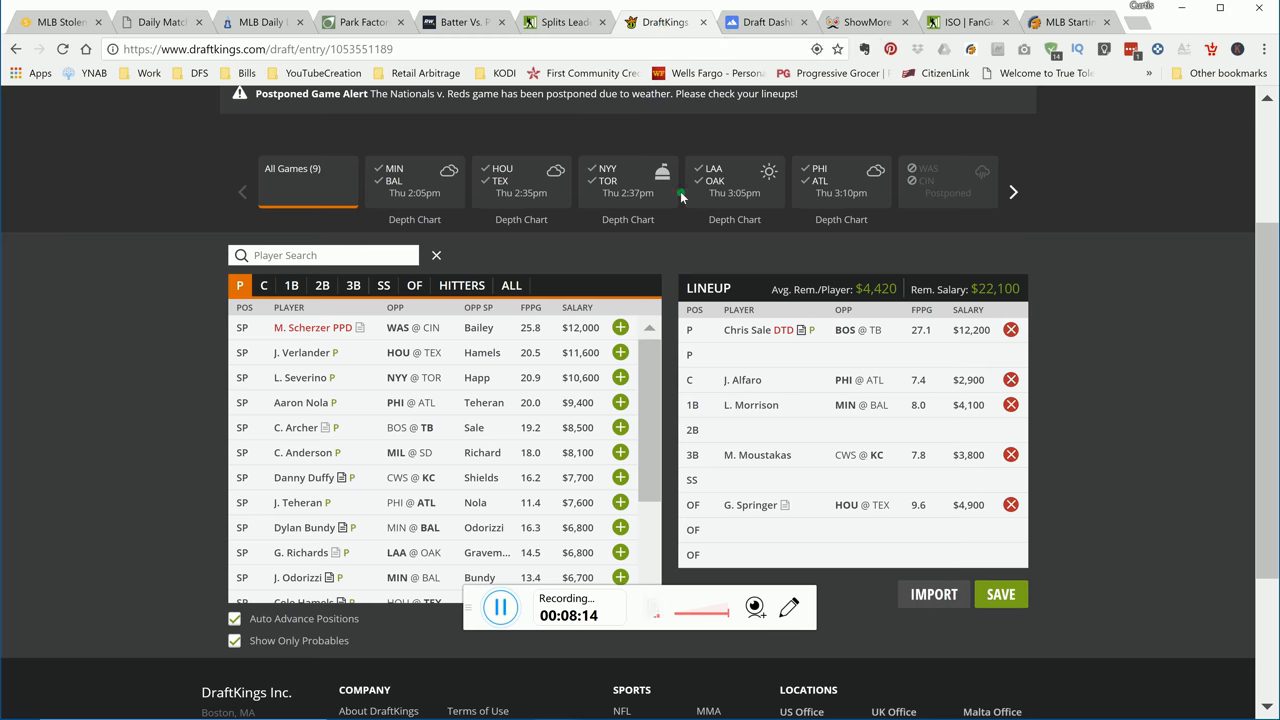